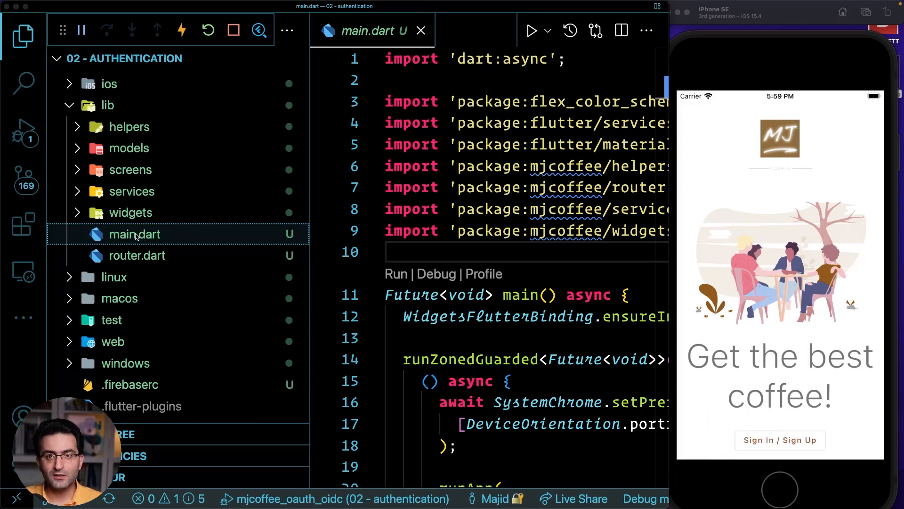
Scroll through router.dart's GoRouter redirect code, then open widgets/coffee_additions.dart.
scroll(down, 3)
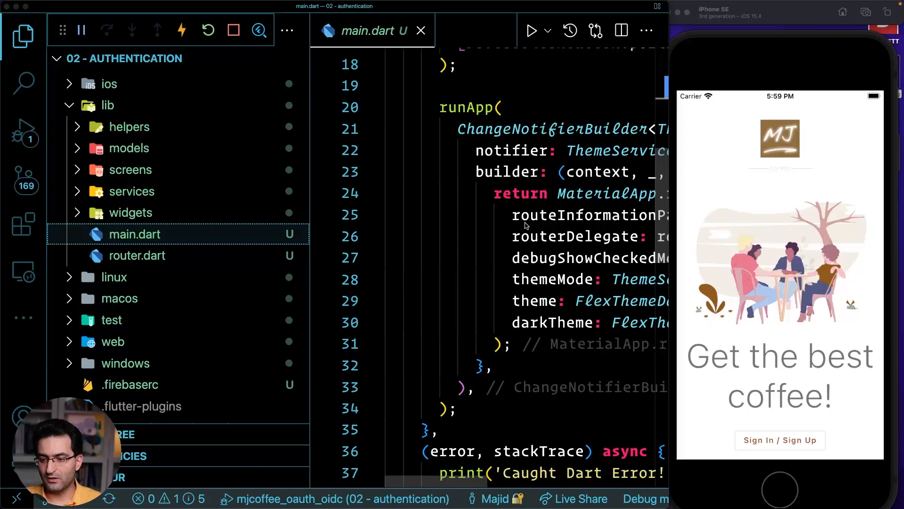
scroll(down, 3)
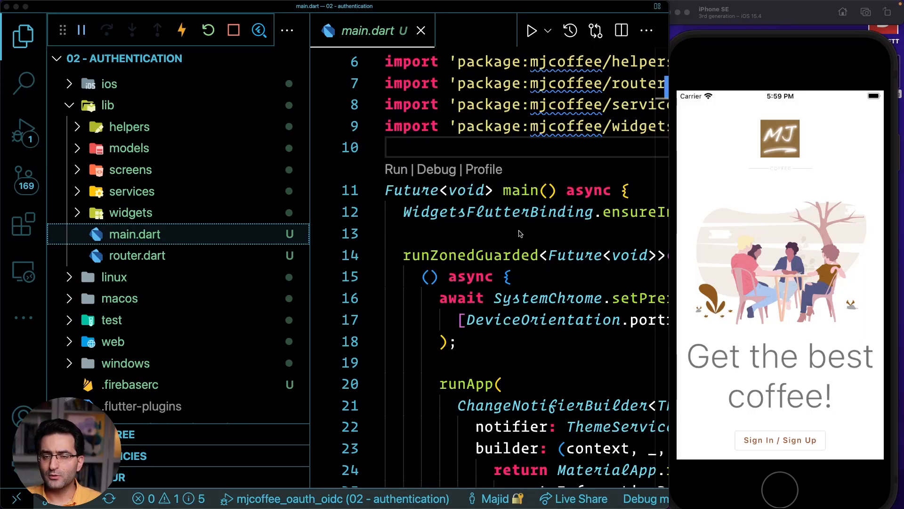
click(137, 256)
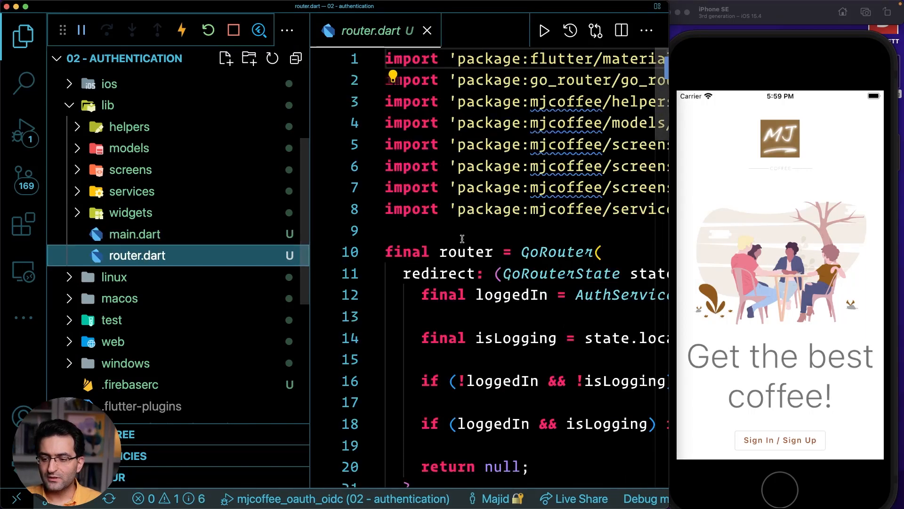
scroll(down, 3)
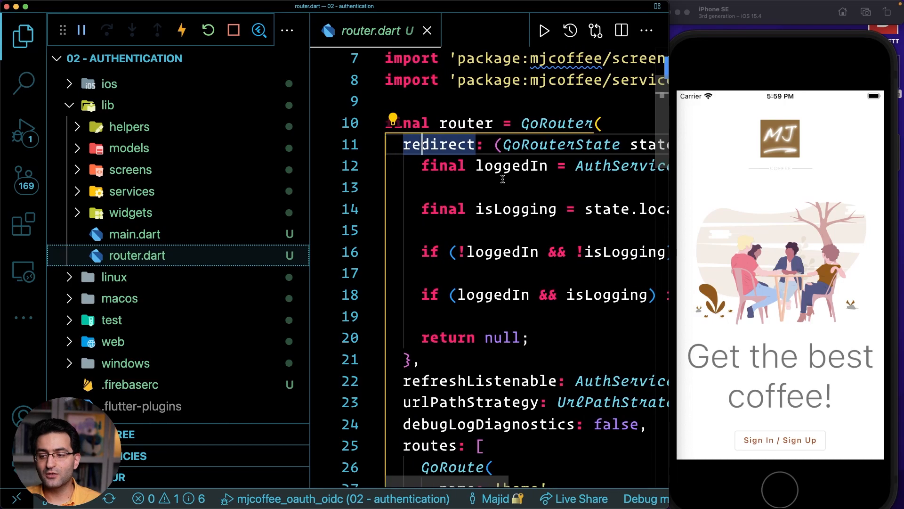
mouse_move(504, 183)
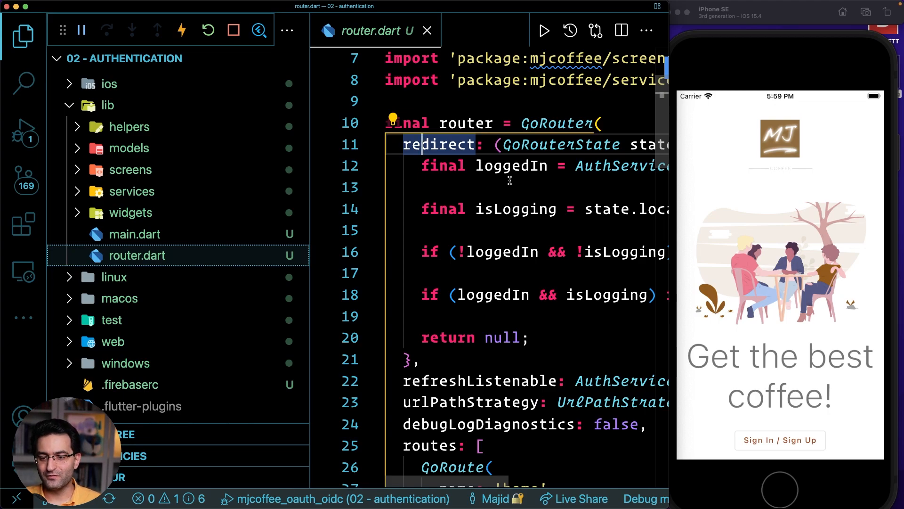
mouse_move(134, 233)
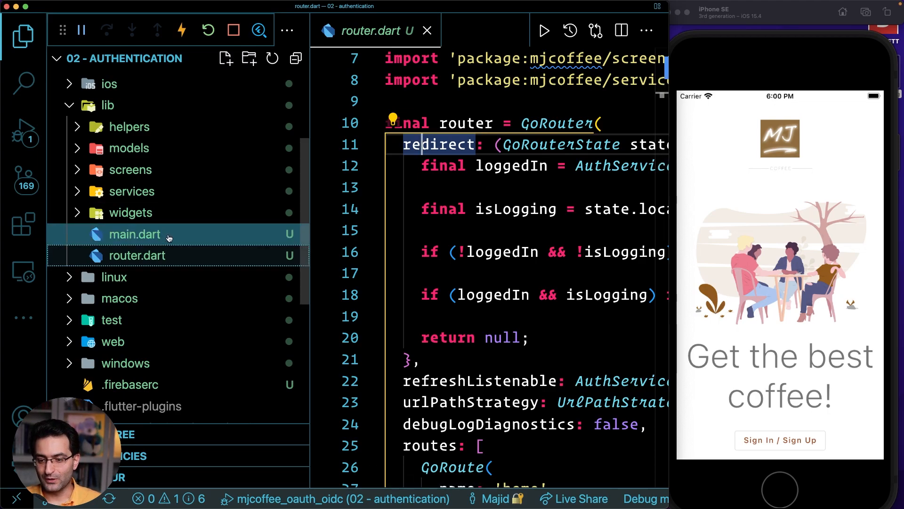
click(130, 212)
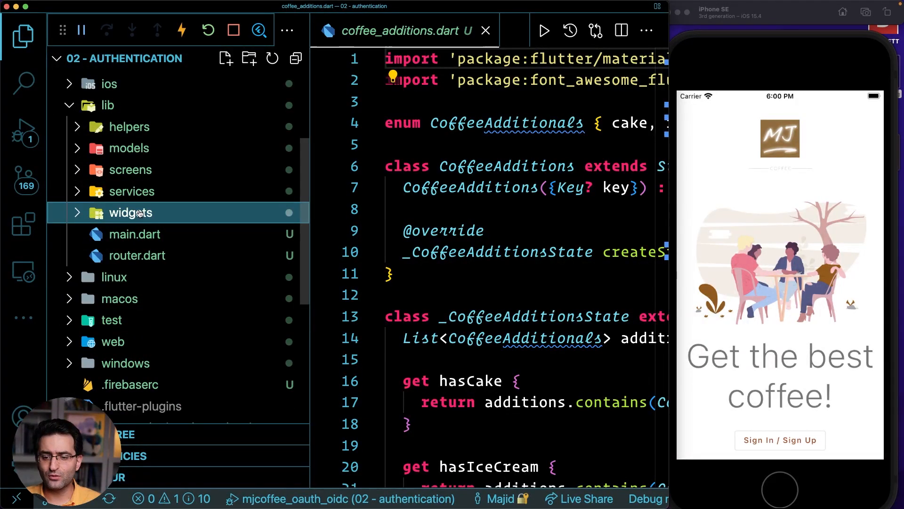
Expand services, scroll through auth_service.dart's login and logout stubs, then open chat_service.dart.
click(131, 190)
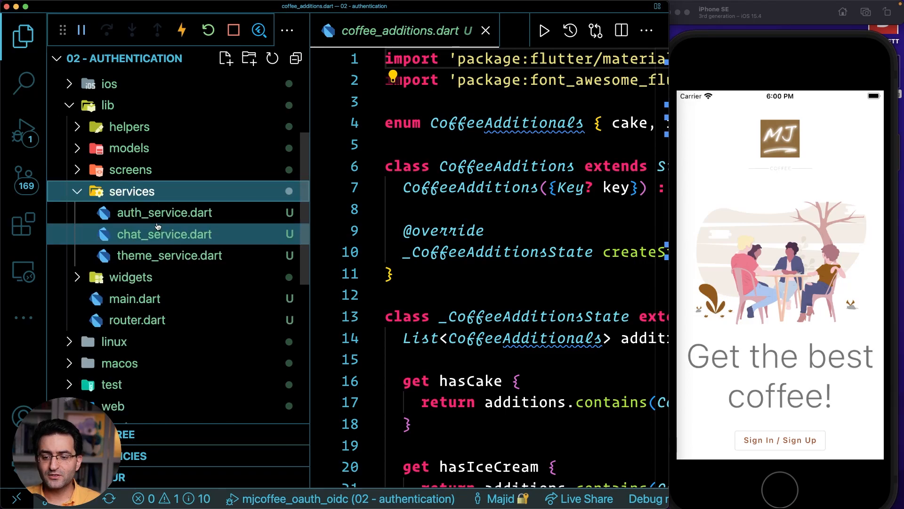
click(164, 213)
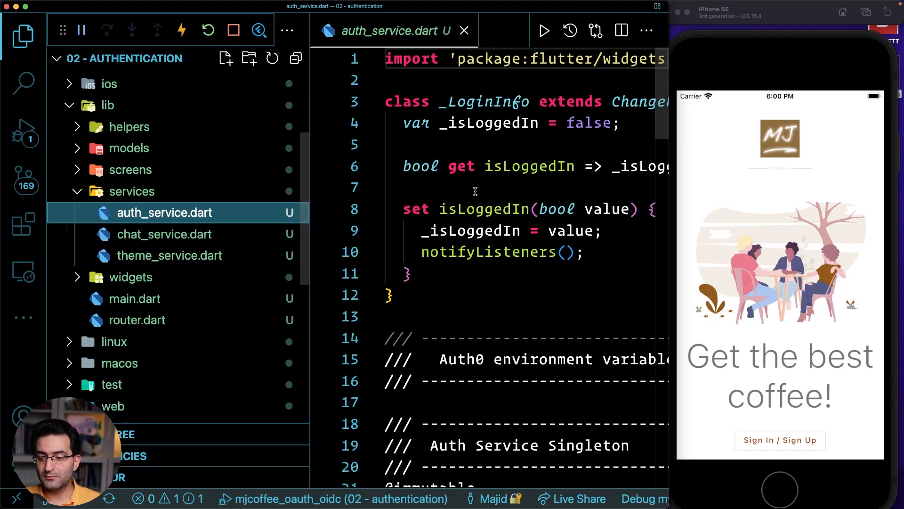
scroll(down, 3)
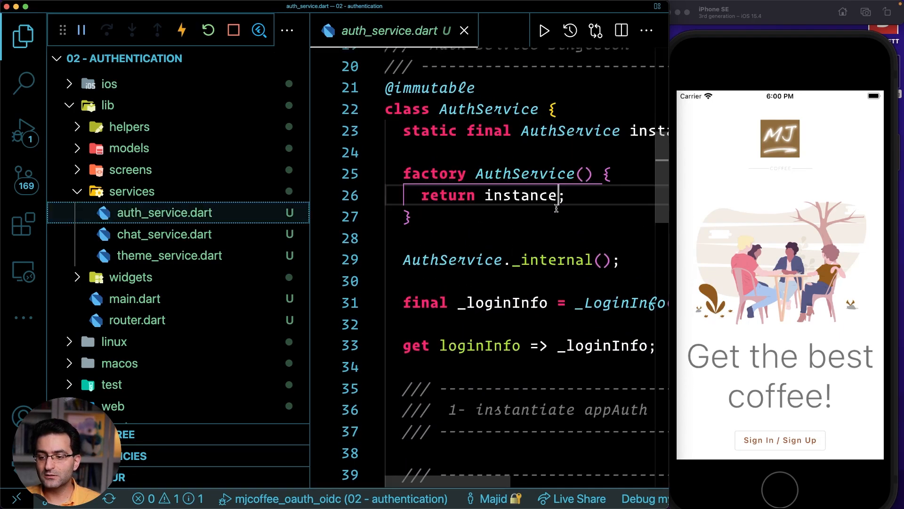
scroll(down, 3)
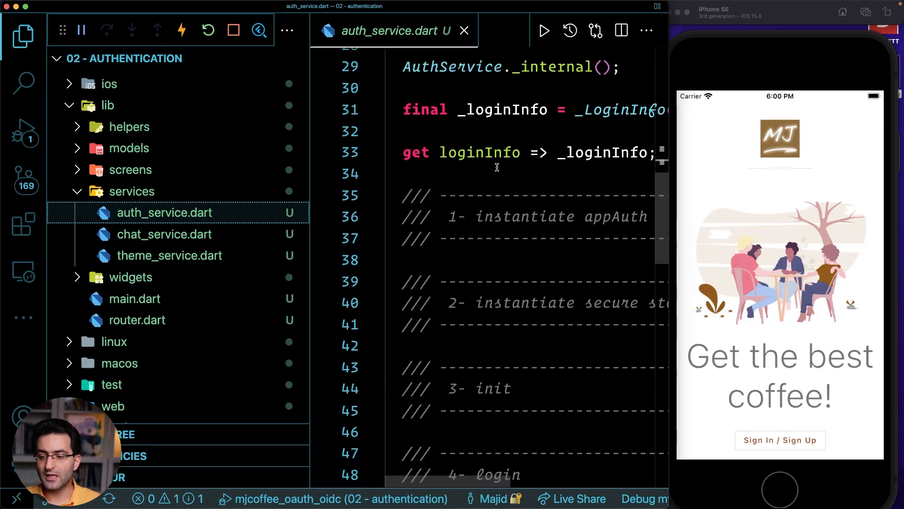
scroll(down, 3)
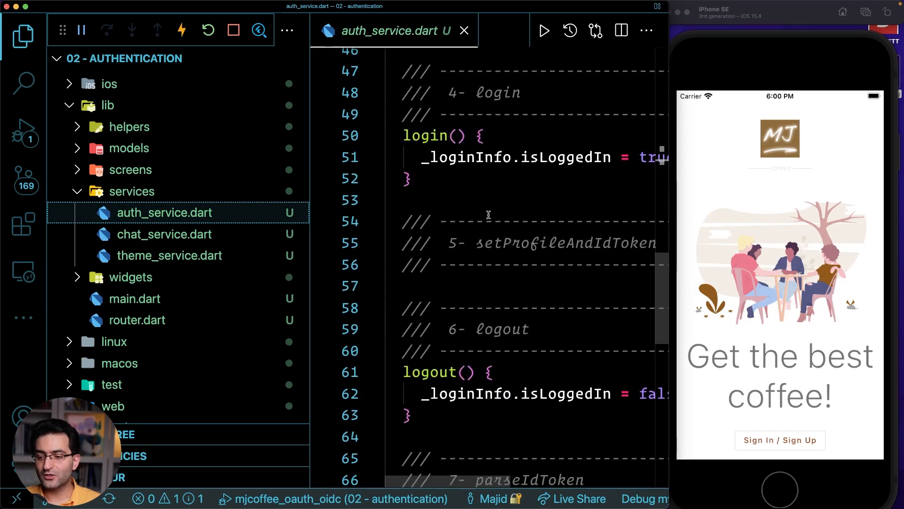
scroll(down, 3)
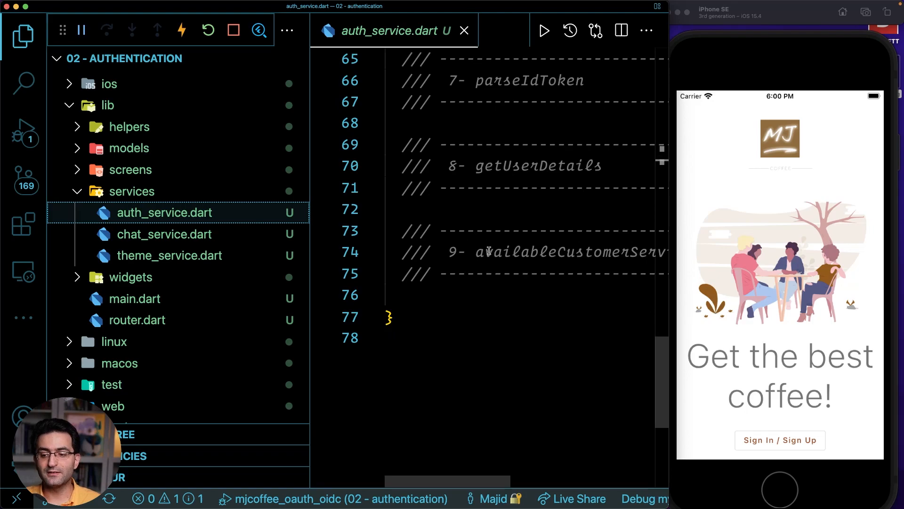
click(165, 234)
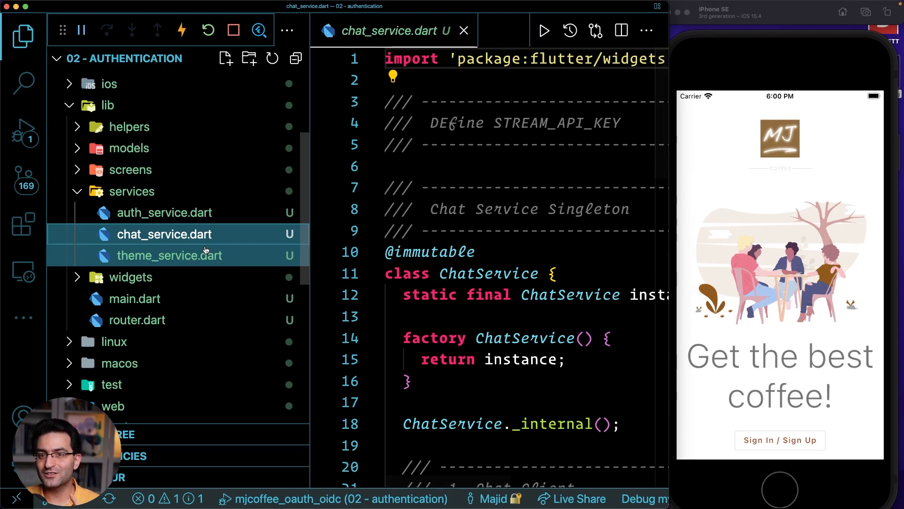
View theme_service.dart and community.dart, then open models/coffee.dart with its JsonSerializable Coffee class.
click(170, 255)
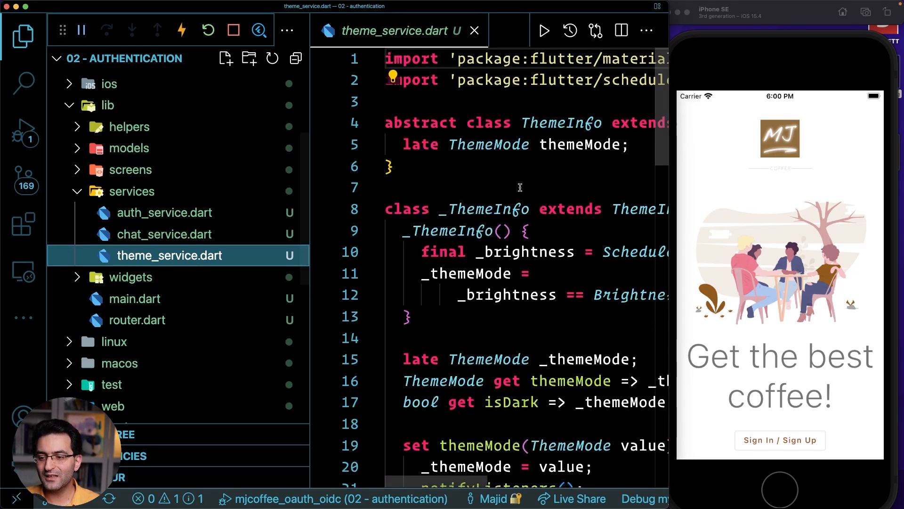
scroll(down, 3)
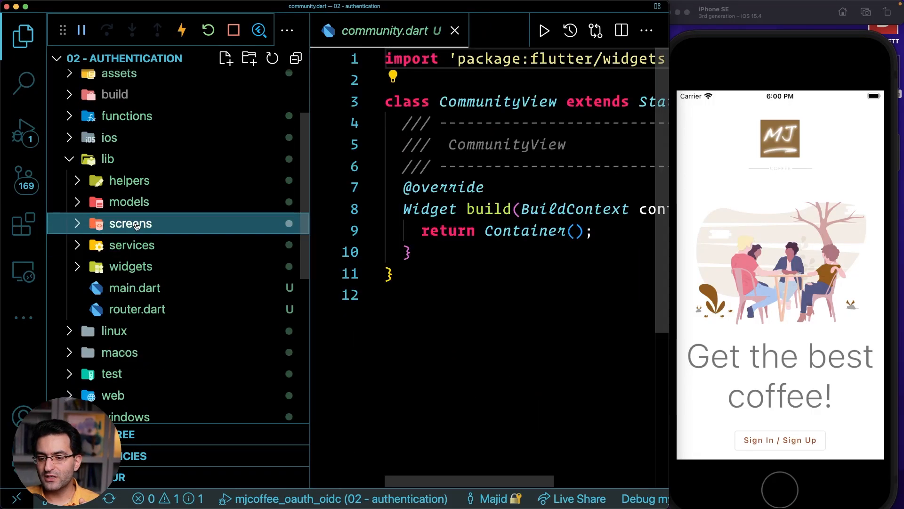
click(130, 224)
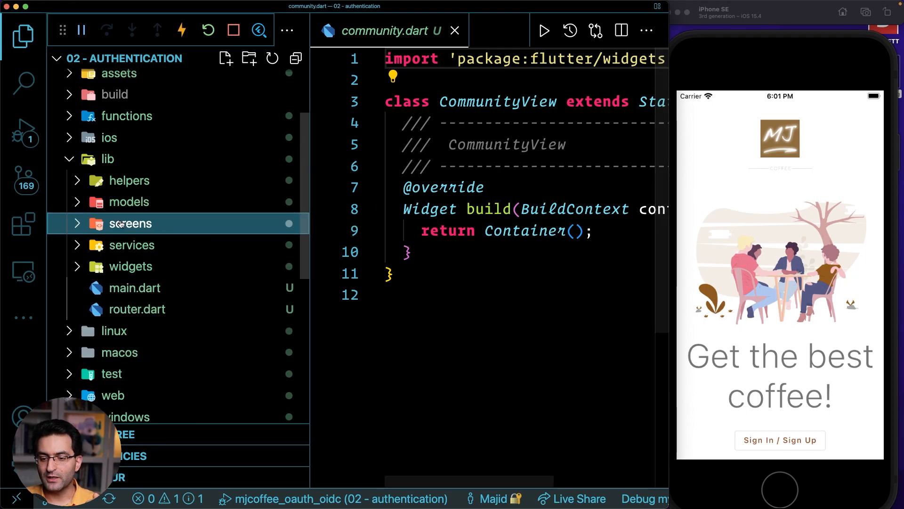
click(128, 201)
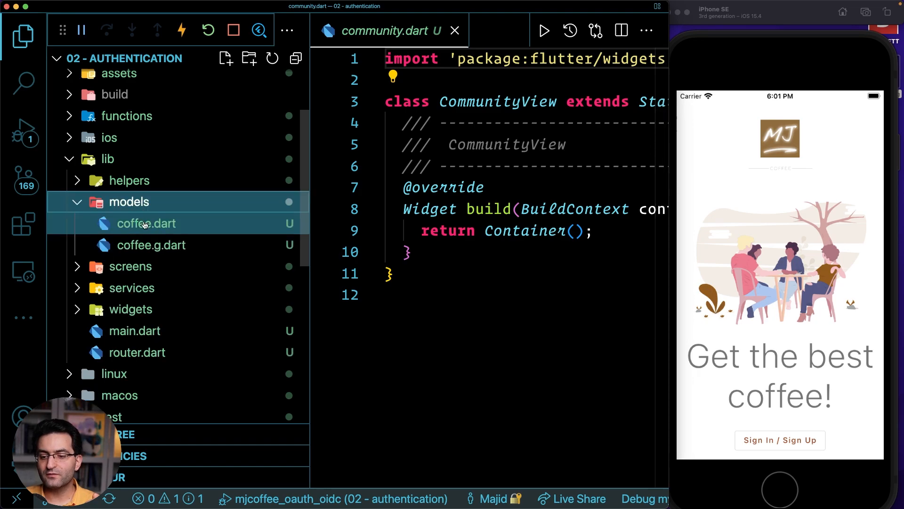
click(146, 223)
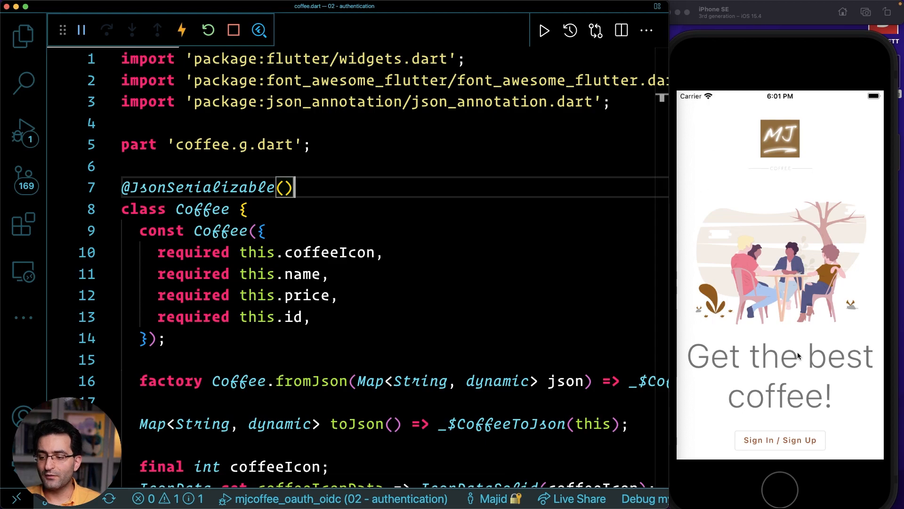
mouse_move(784, 393)
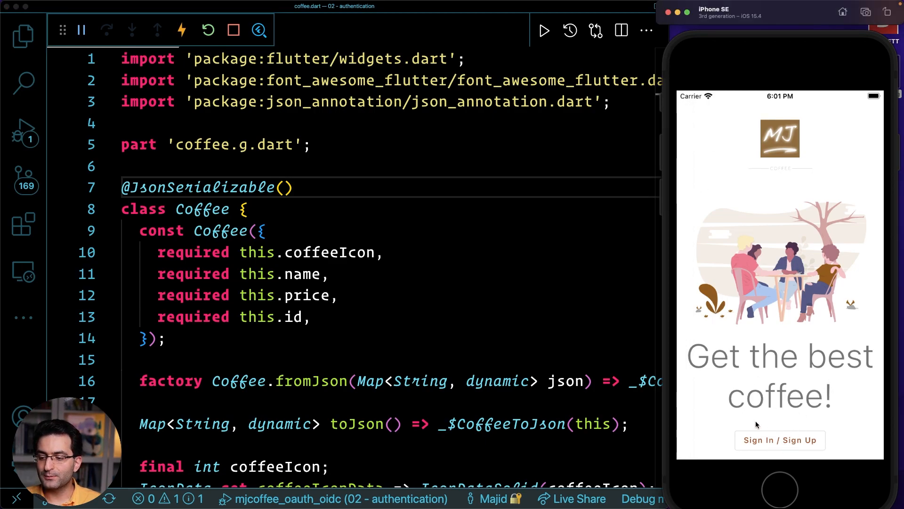
Sign in to the coffee app, view Espresso details, and return to the menu.
click(780, 440)
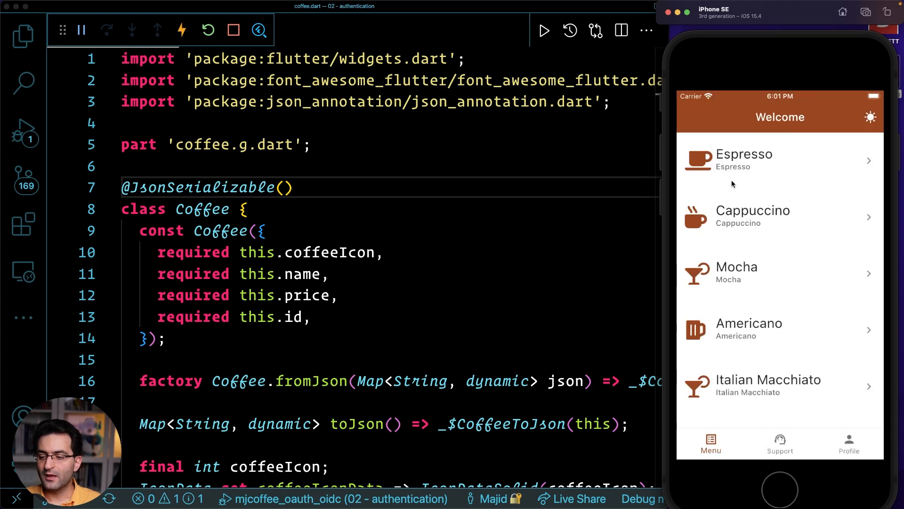
scroll(down, 3)
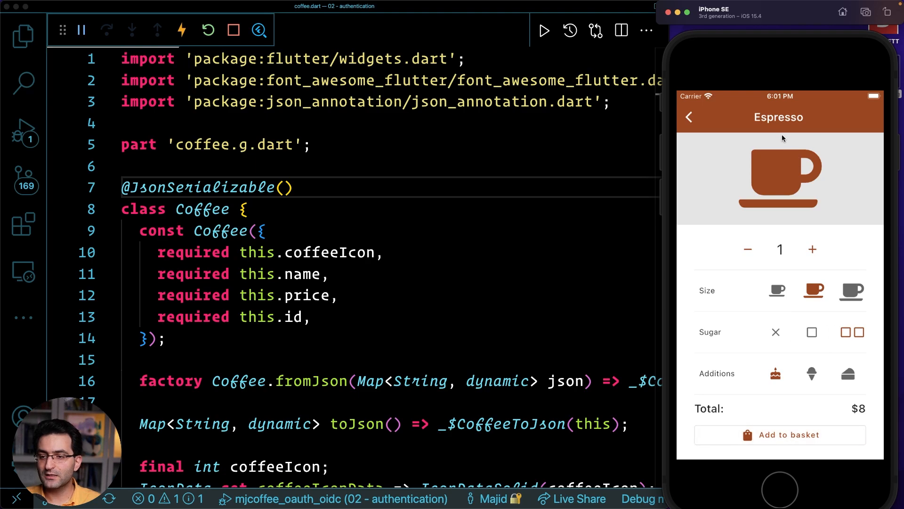
mouse_move(690, 119)
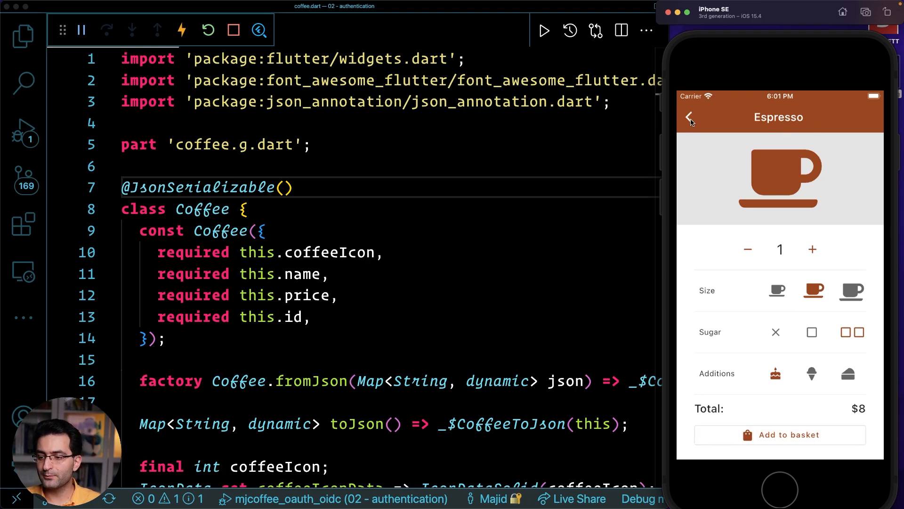
click(691, 117)
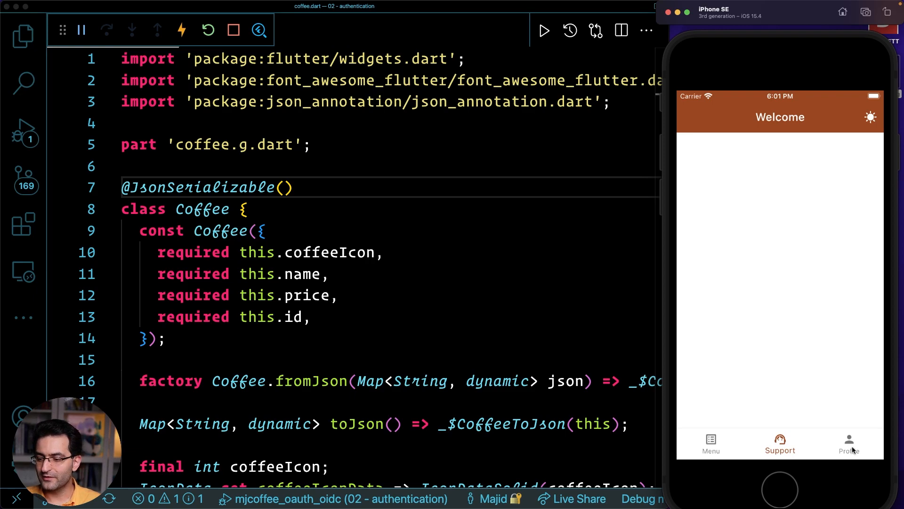
Switch the app to dark theme and log out from the Profile page.
click(848, 444)
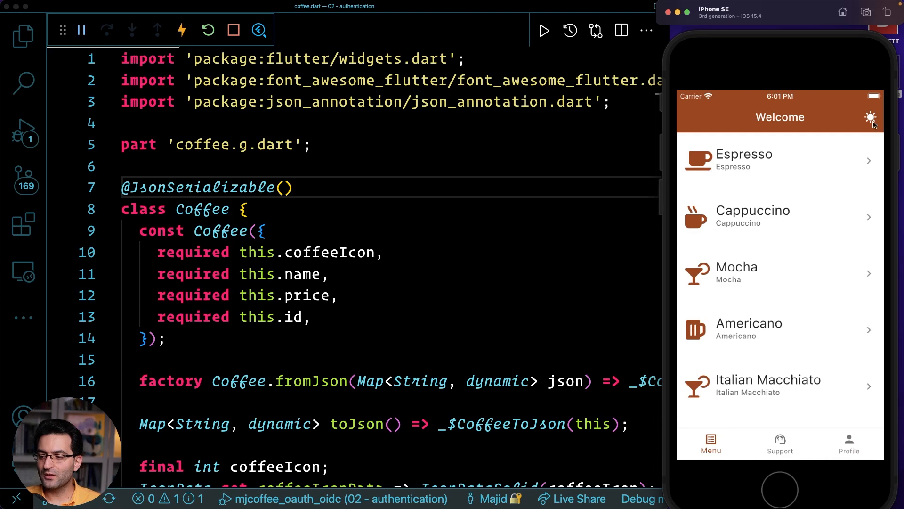
click(871, 117)
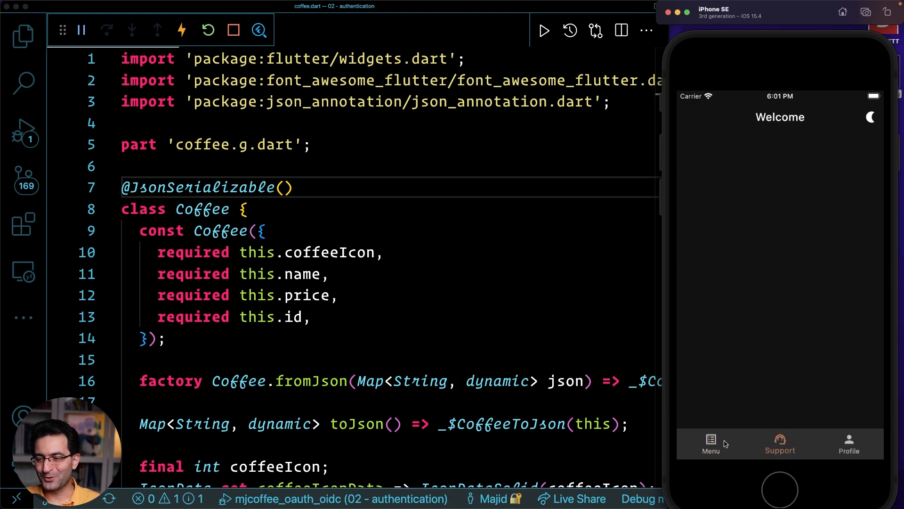
click(848, 444)
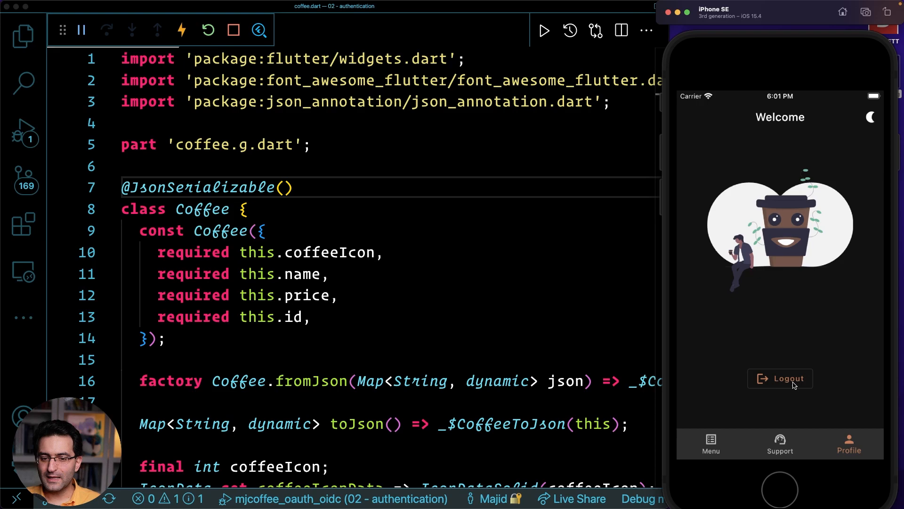
click(780, 378)
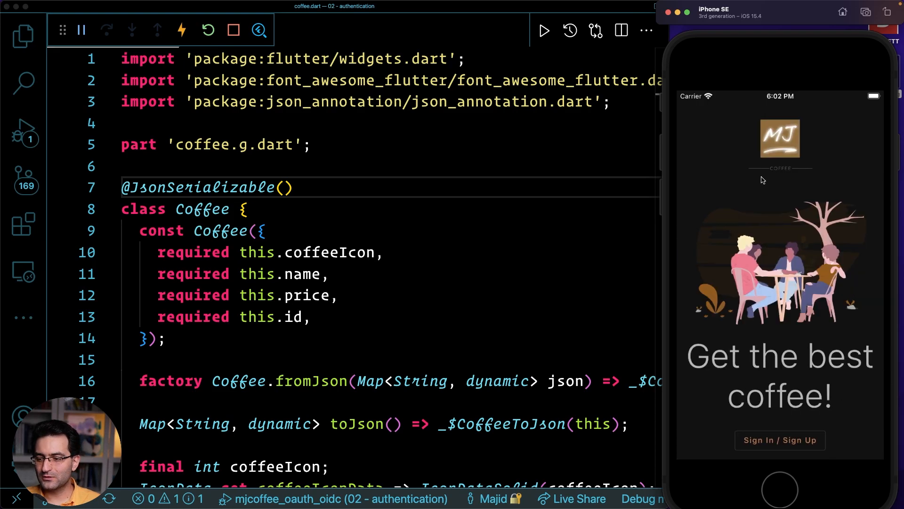
mouse_move(767, 447)
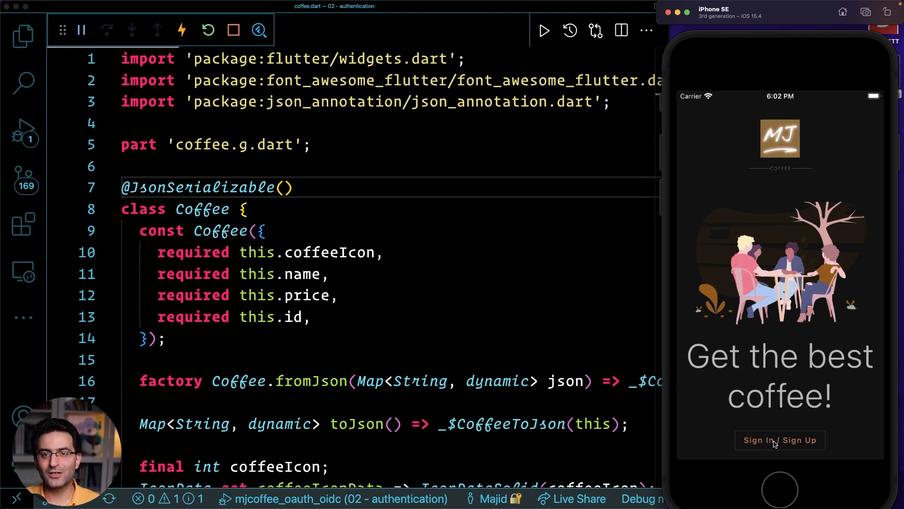
mouse_move(478, 357)
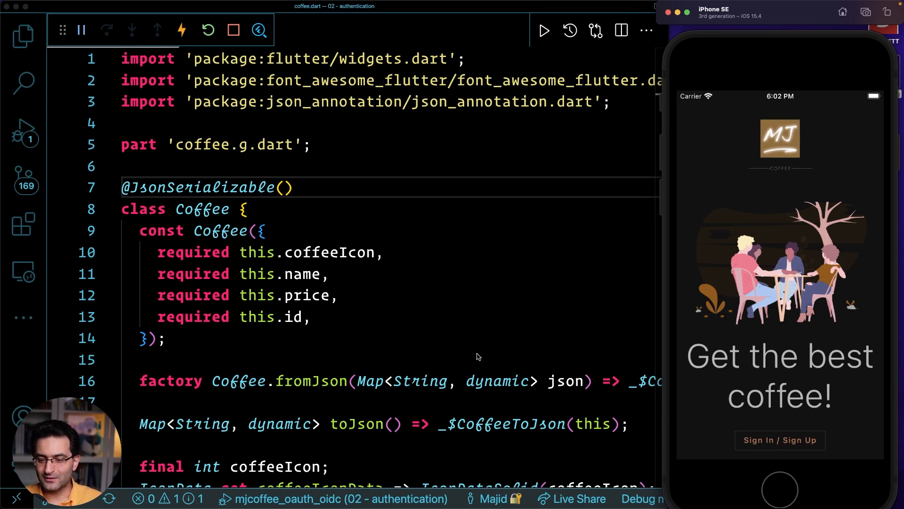
Quick Open home.dart and scroll down to the LoginButton calling AuthService.instance.login.
text(home)
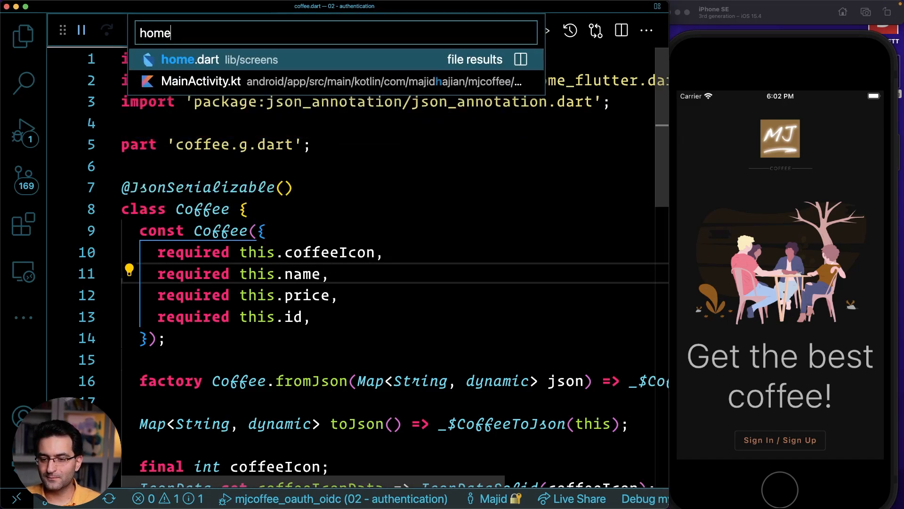
click(191, 60)
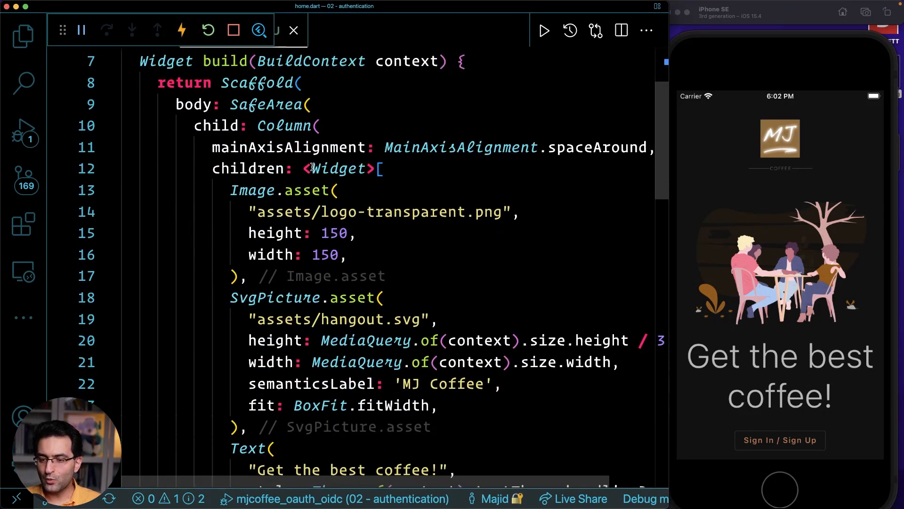
scroll(down, 3)
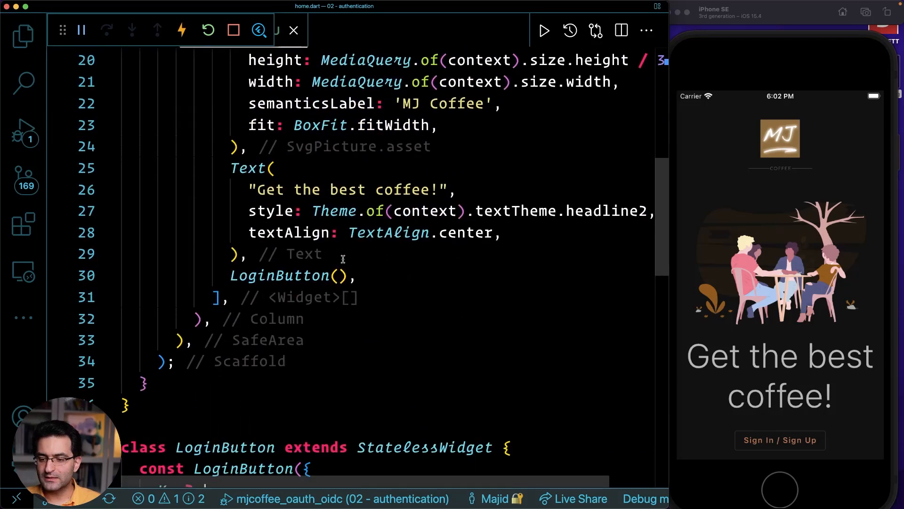
scroll(down, 3)
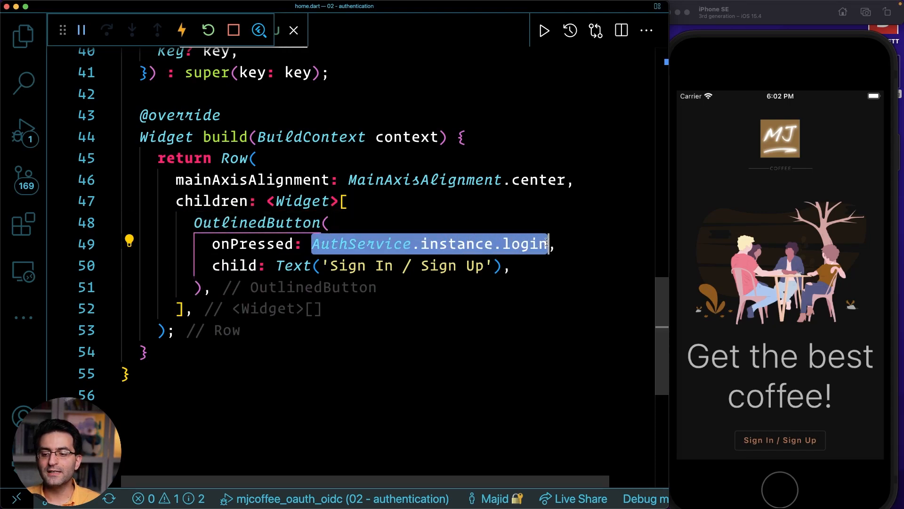
mouse_move(521, 244)
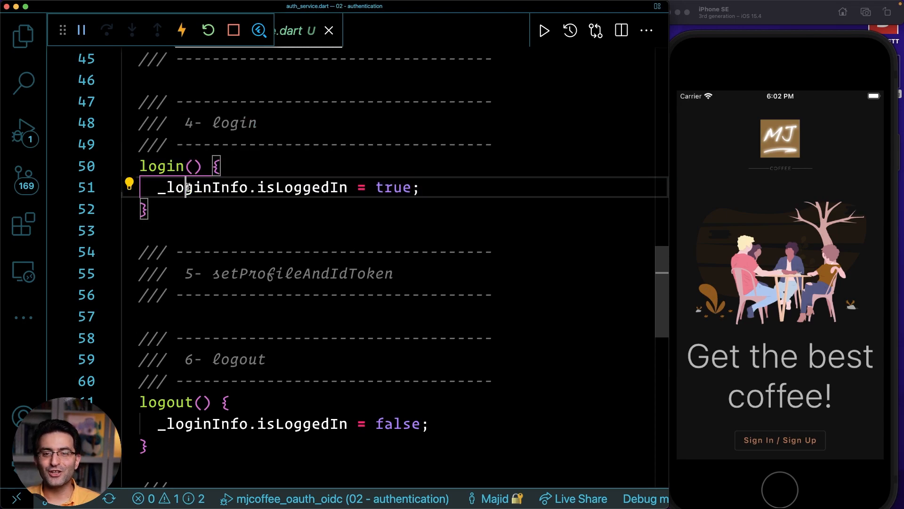
double_click(303, 187)
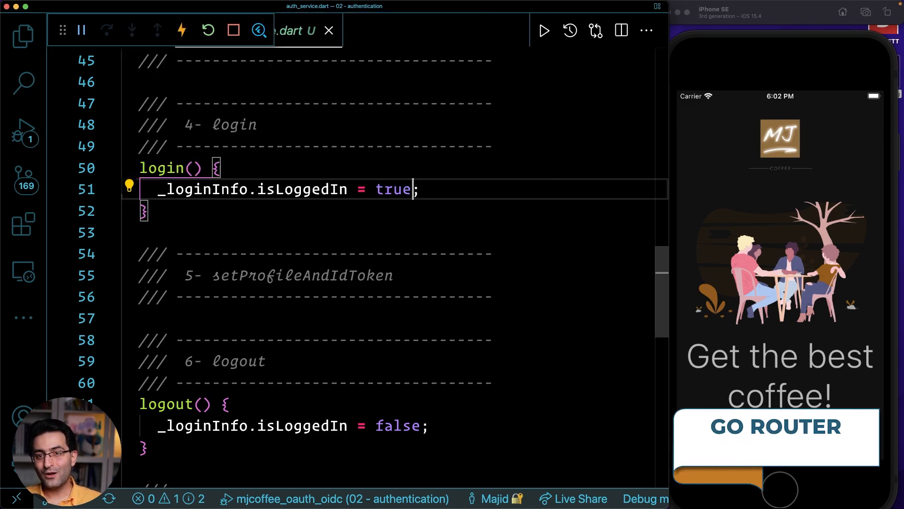
text(g)
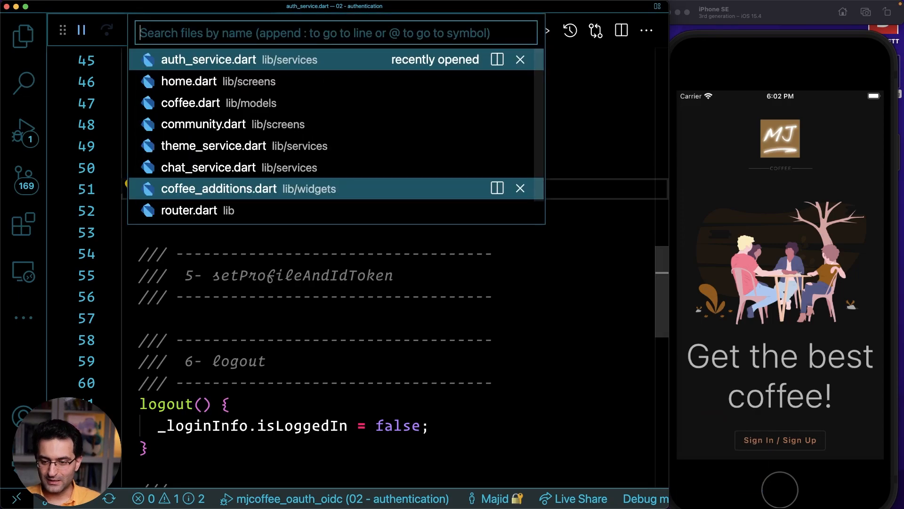
Reopen router.dart from recent files and highlight a word in its redirect callback.
click(188, 211)
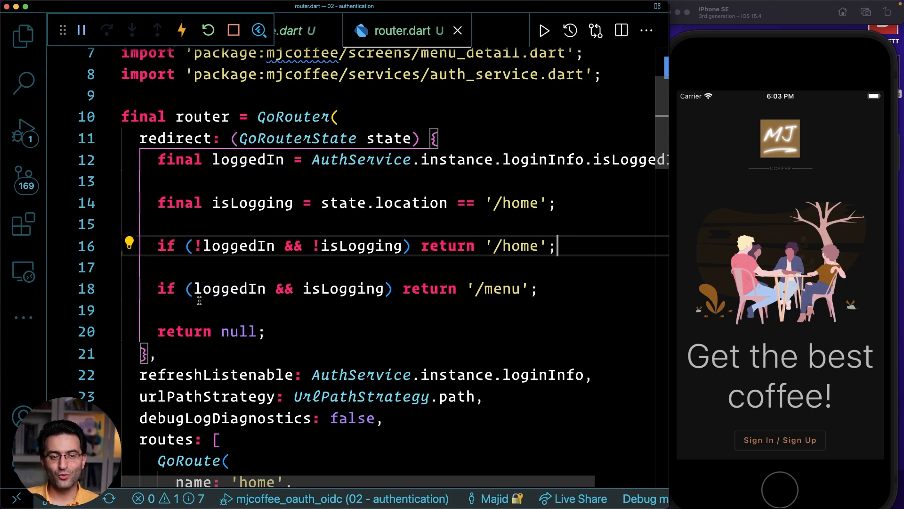
double_click(232, 288)
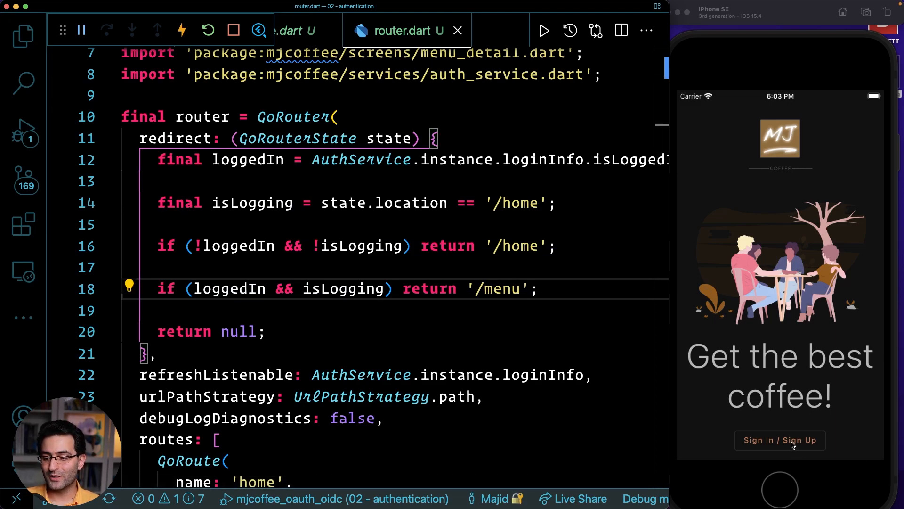
click(780, 439)
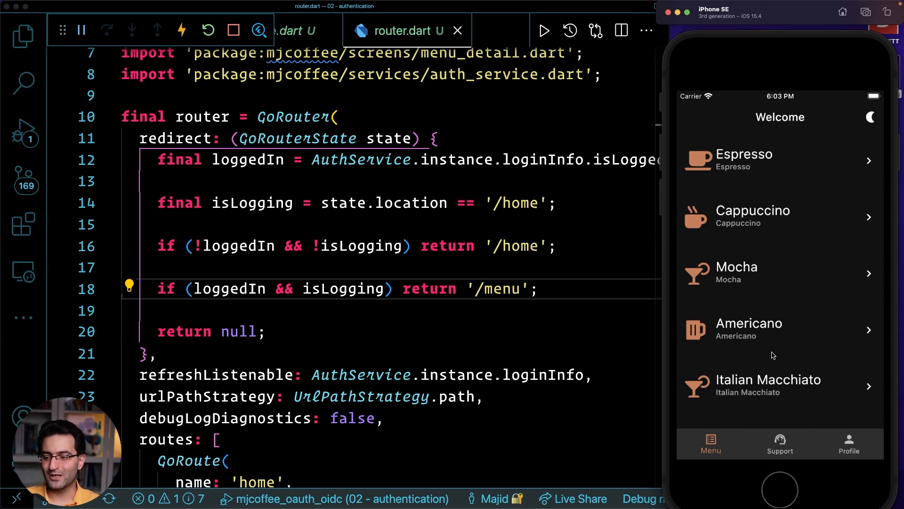
mouse_move(784, 288)
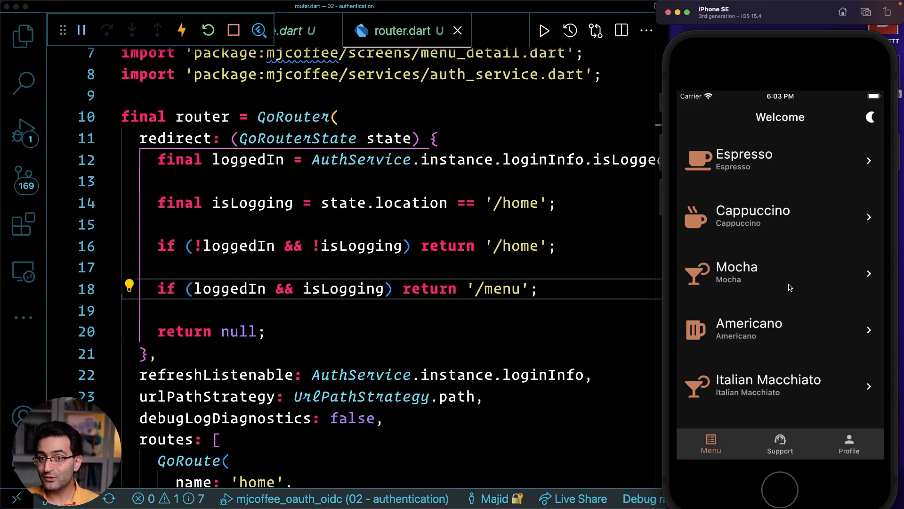
mouse_move(792, 283)
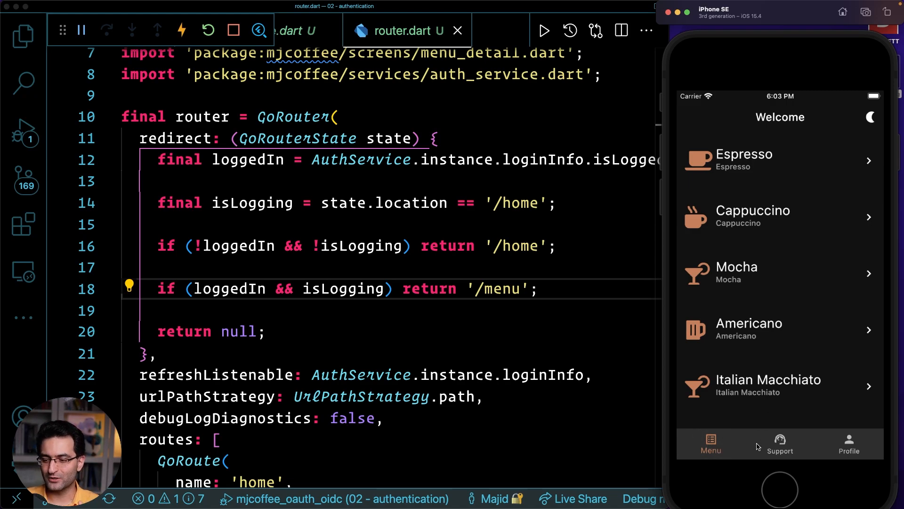
click(849, 444)
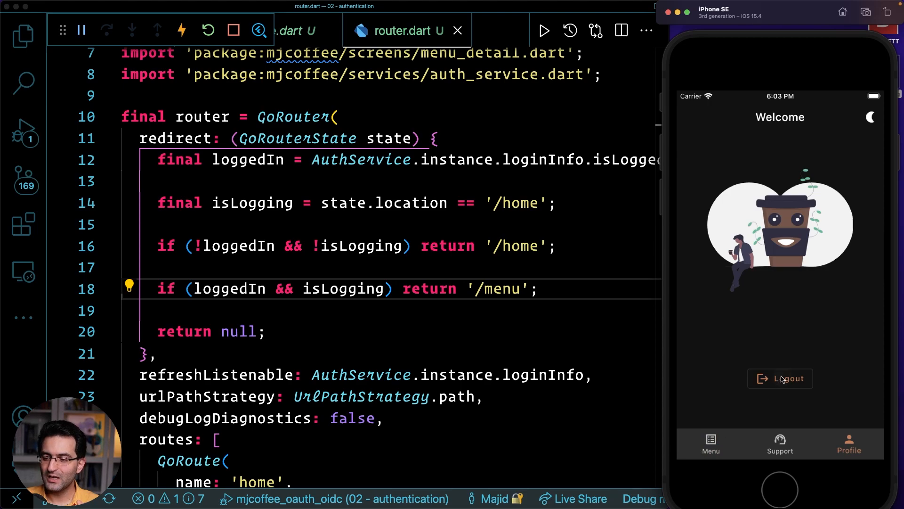
click(780, 378)
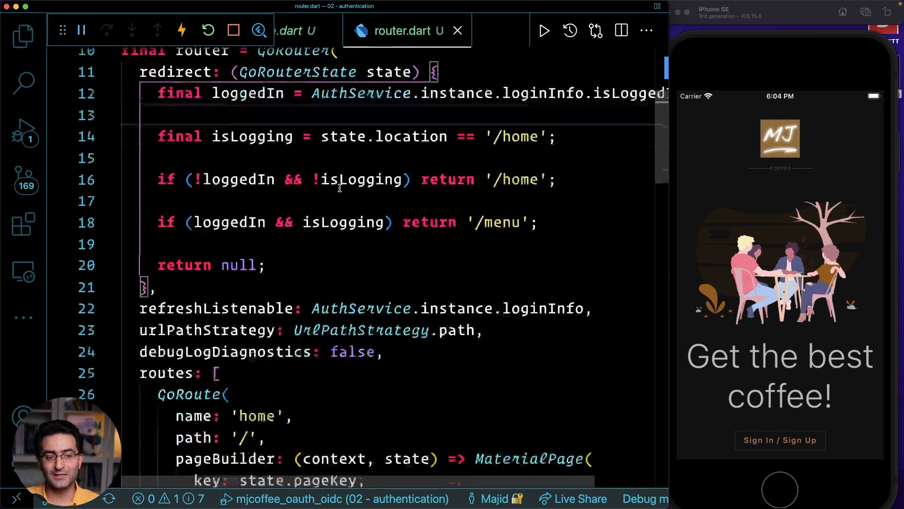
scroll(down, 3)
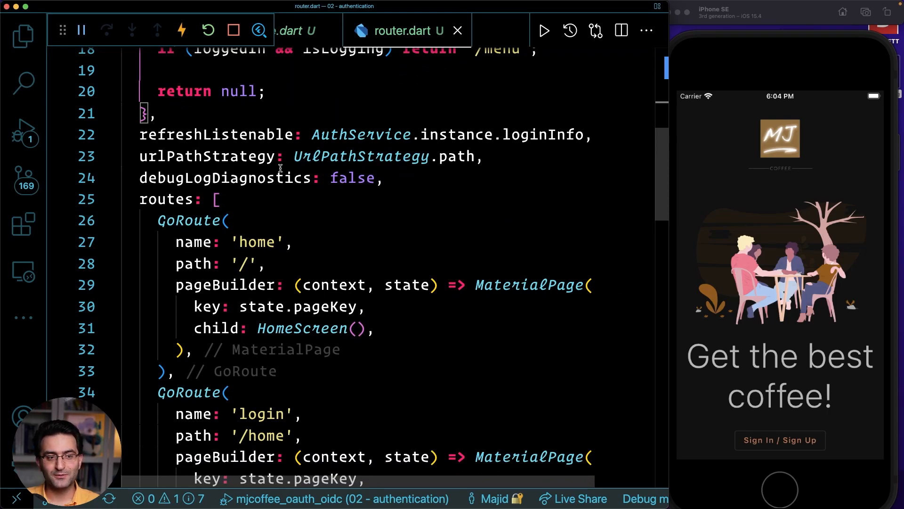
scroll(down, 3)
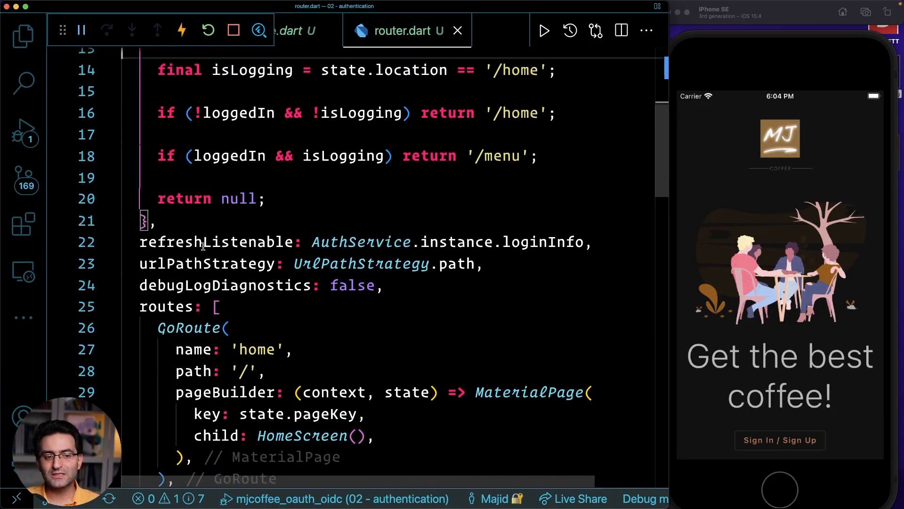
drag(367, 242, 583, 242)
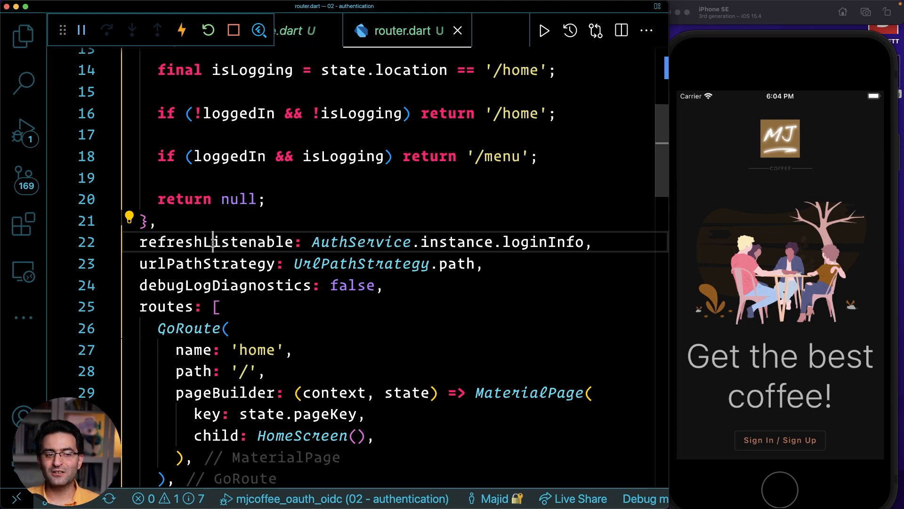
mouse_move(216, 242)
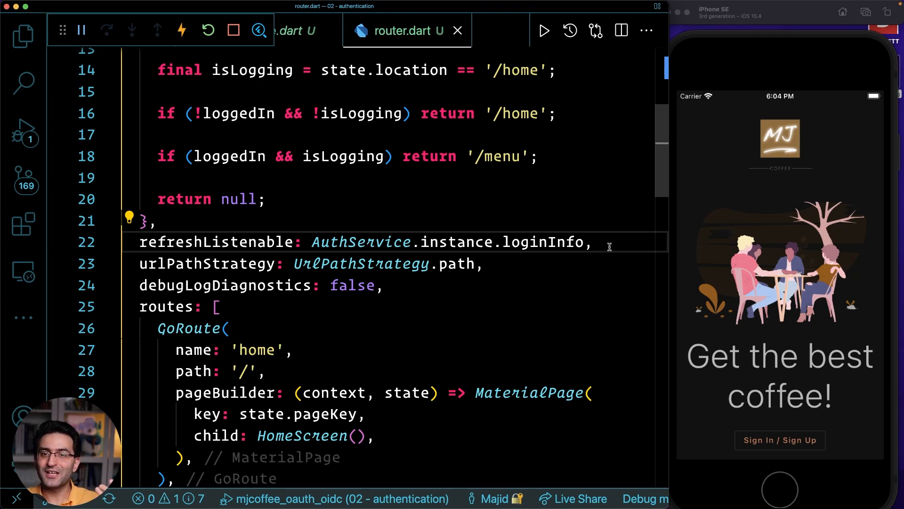
scroll(down, 3)
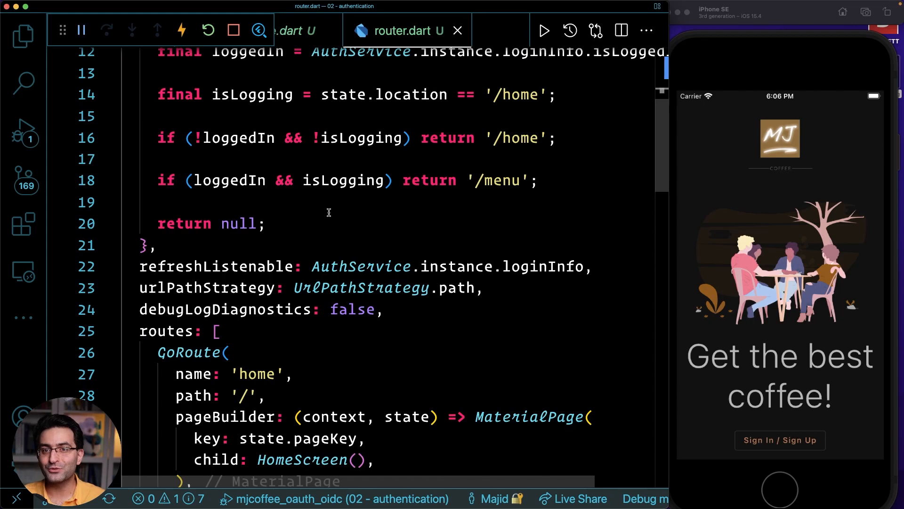
scroll(down, 3)
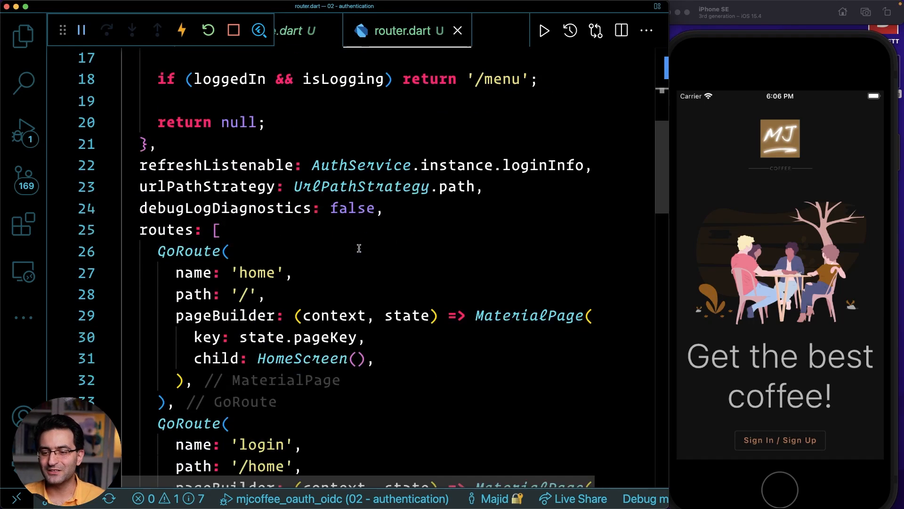
scroll(down, 3)
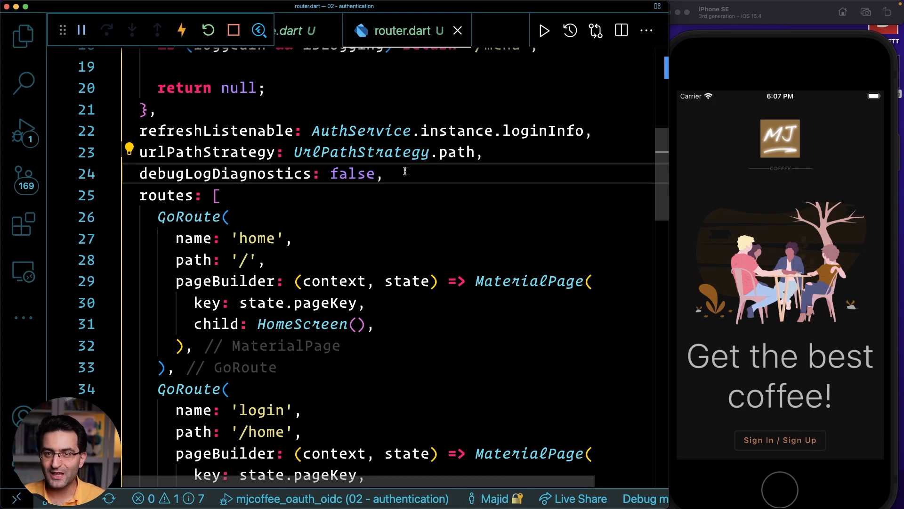
scroll(down, 3)
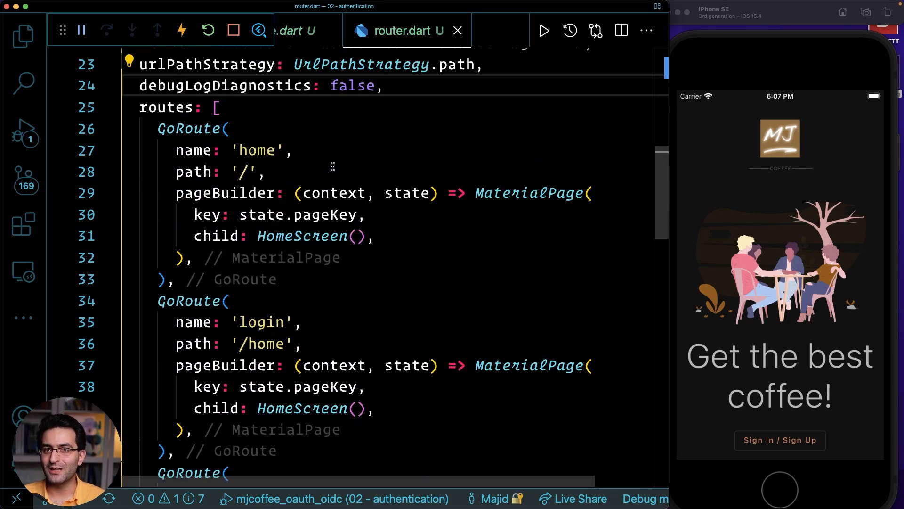
mouse_move(332, 192)
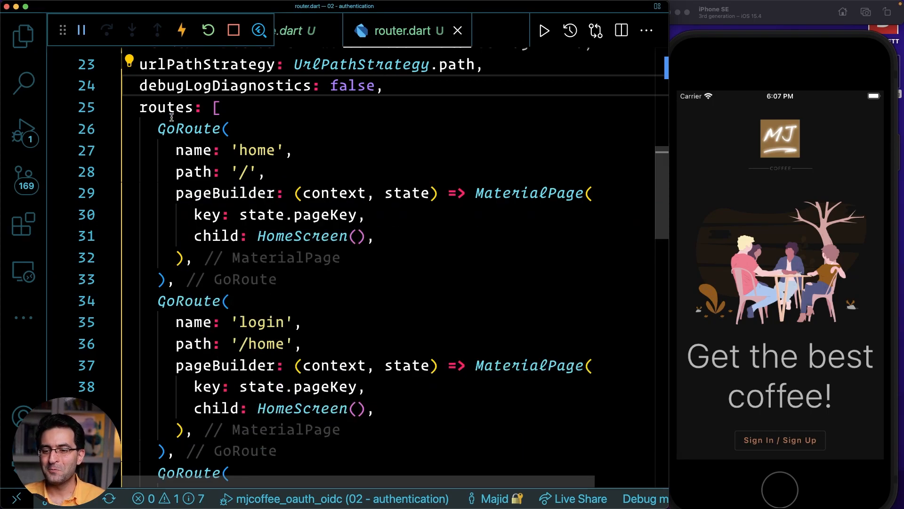
click(218, 108)
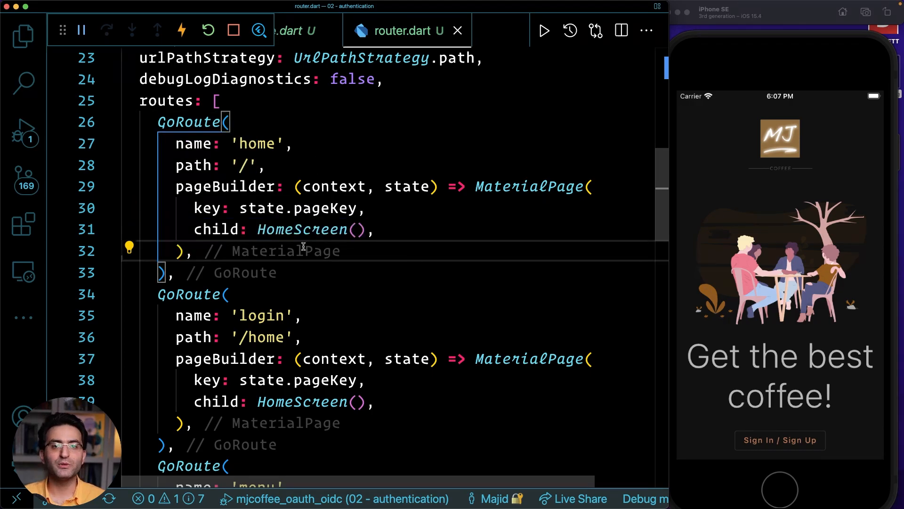
scroll(down, 3)
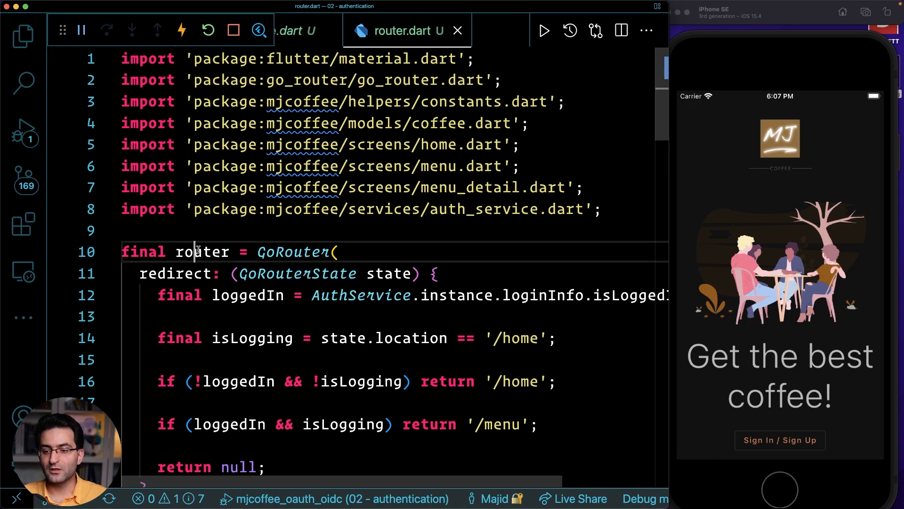
Quick Open main.dart and scroll through runApp and the MaterialApp.router setup.
text(main)
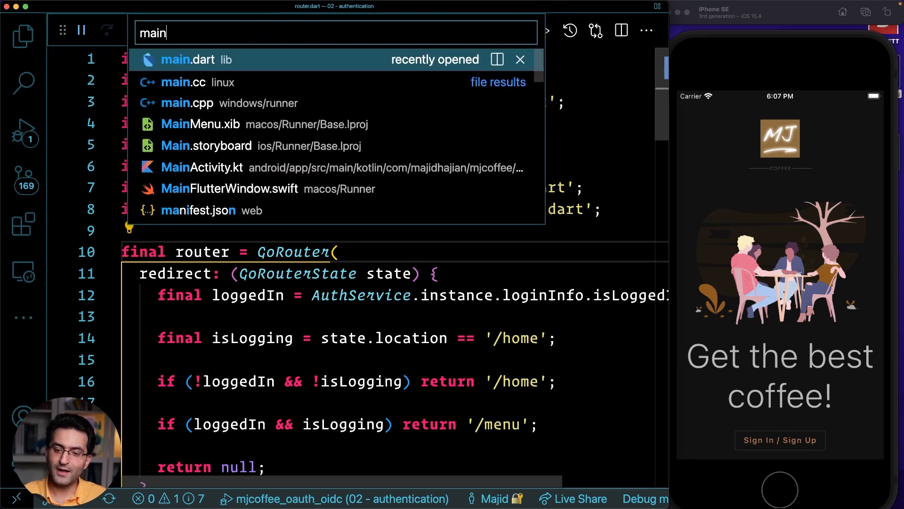
click(188, 59)
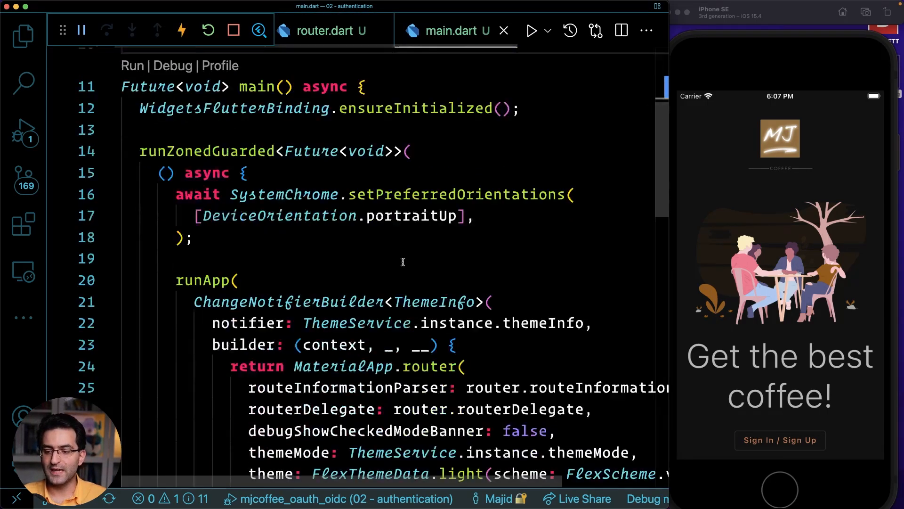
scroll(down, 3)
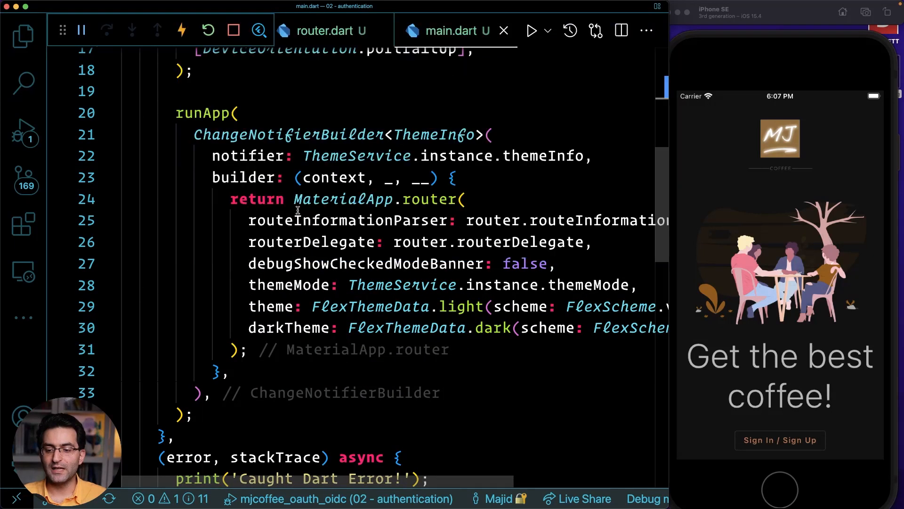
double_click(329, 220)
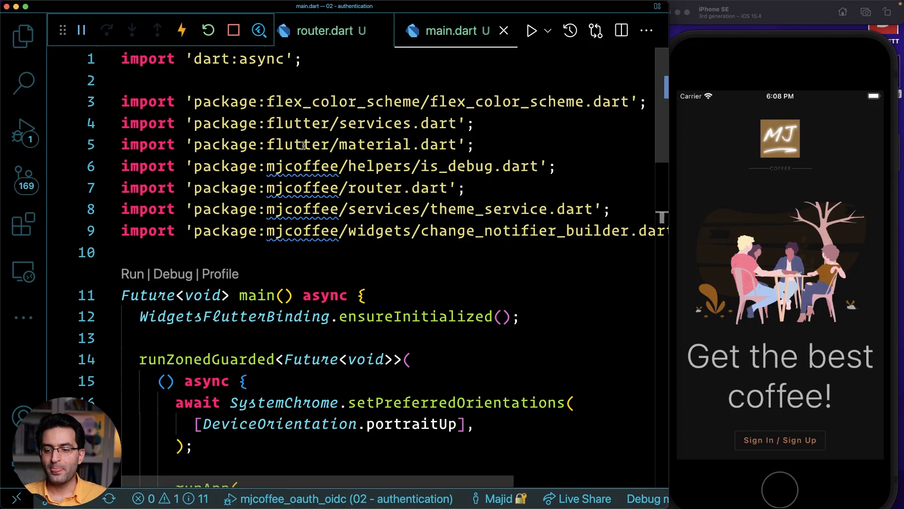
mouse_move(367, 102)
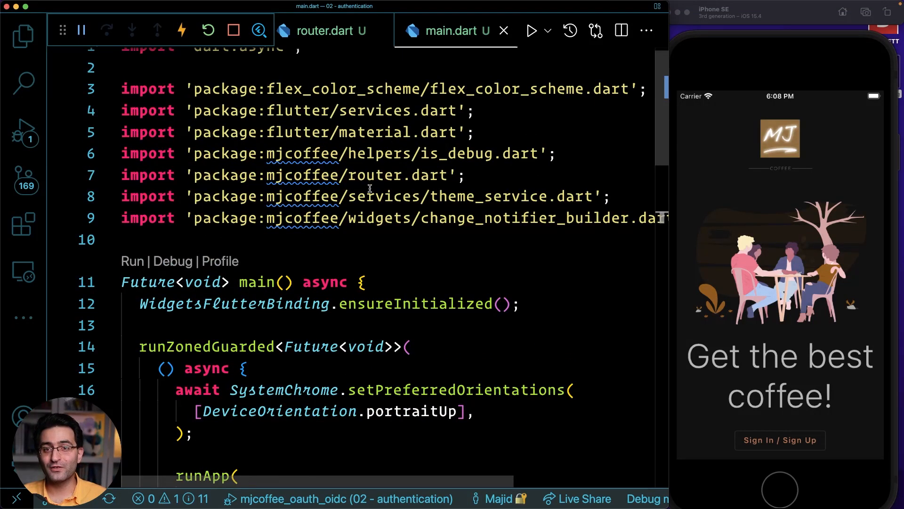
scroll(down, 3)
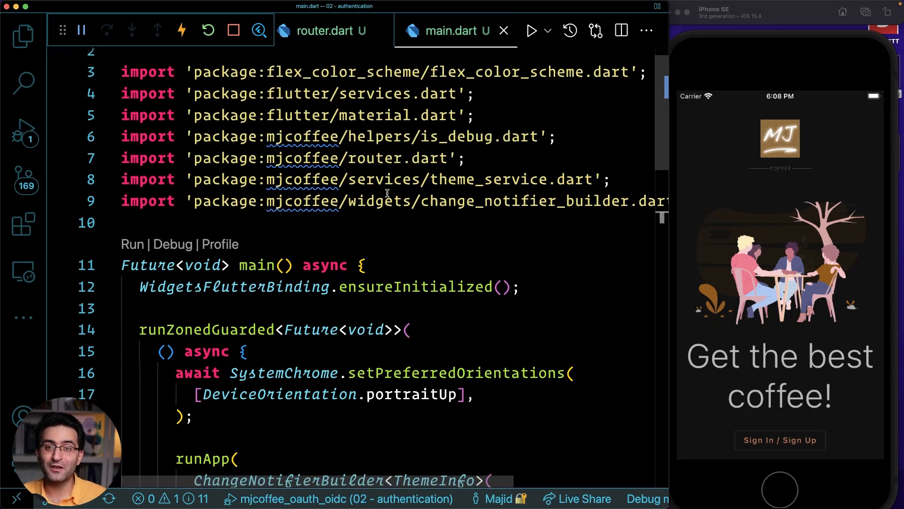
scroll(down, 3)
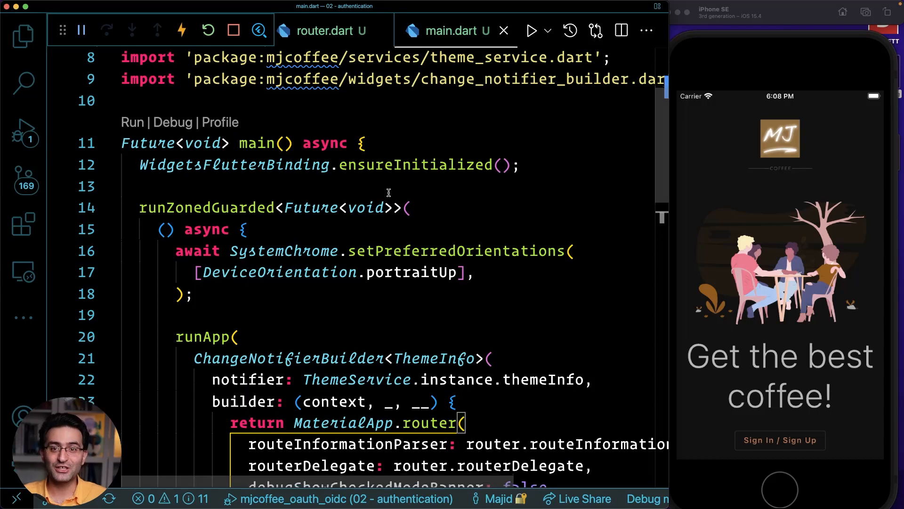
scroll(down, 3)
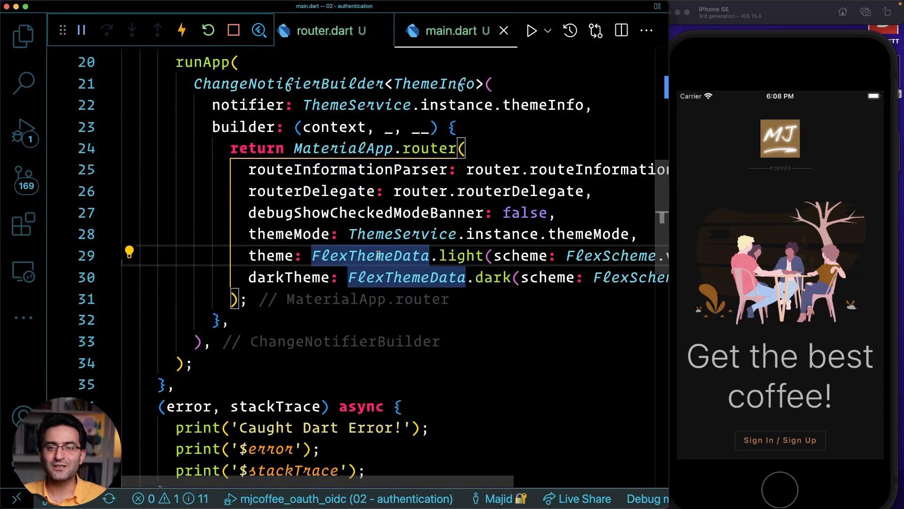
mouse_move(401, 234)
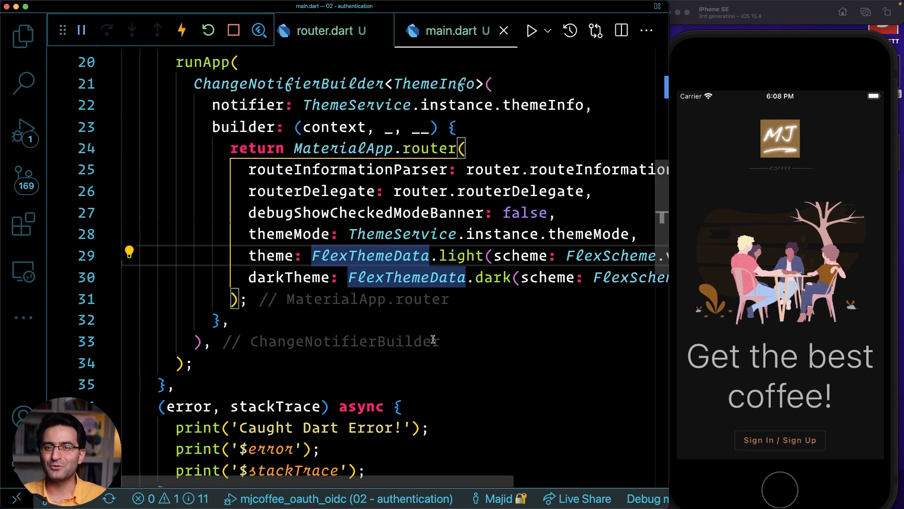
mouse_move(415, 335)
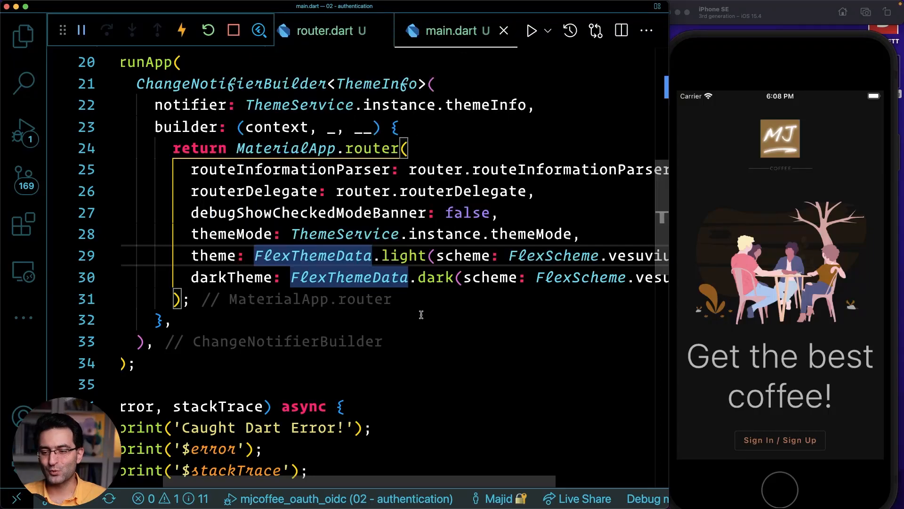
scroll(down, 3)
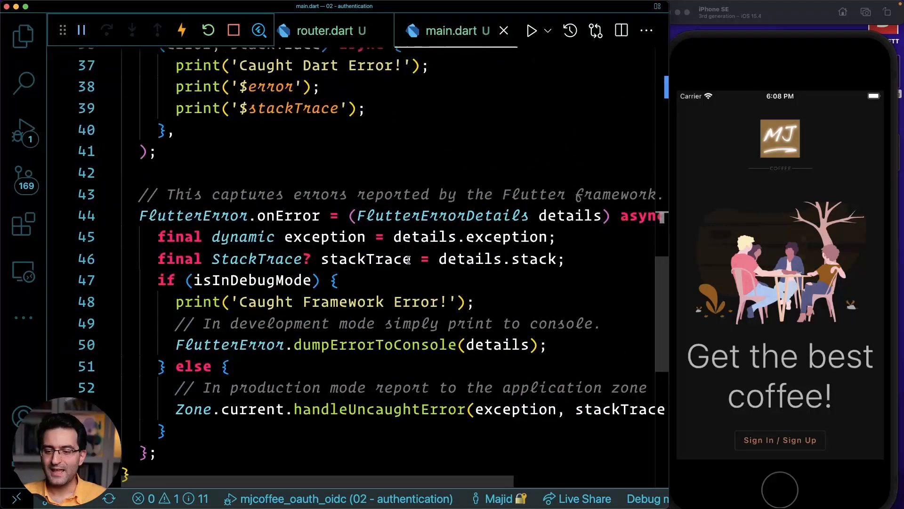
click(23, 37)
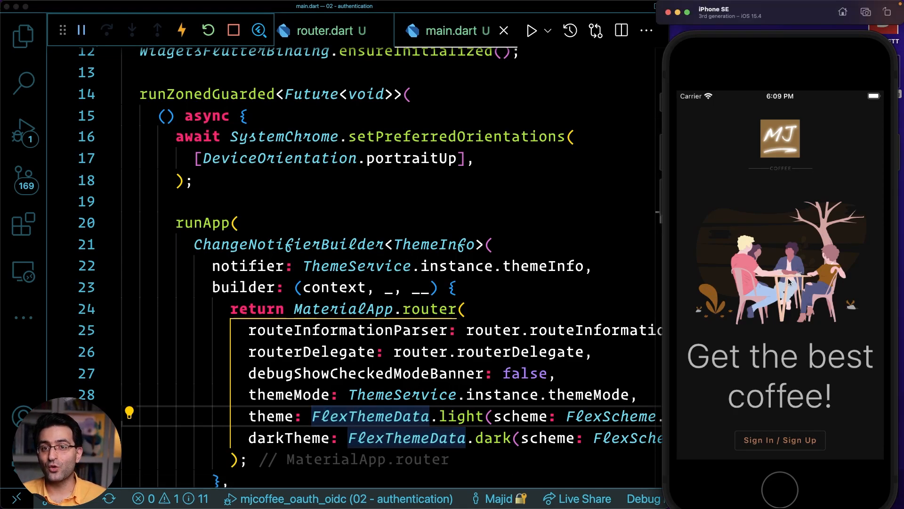
mouse_move(784, 419)
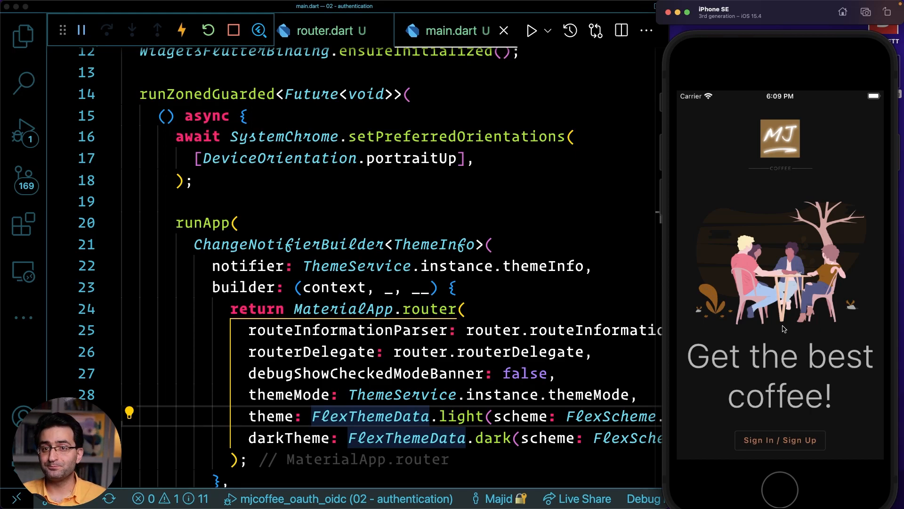
click(780, 440)
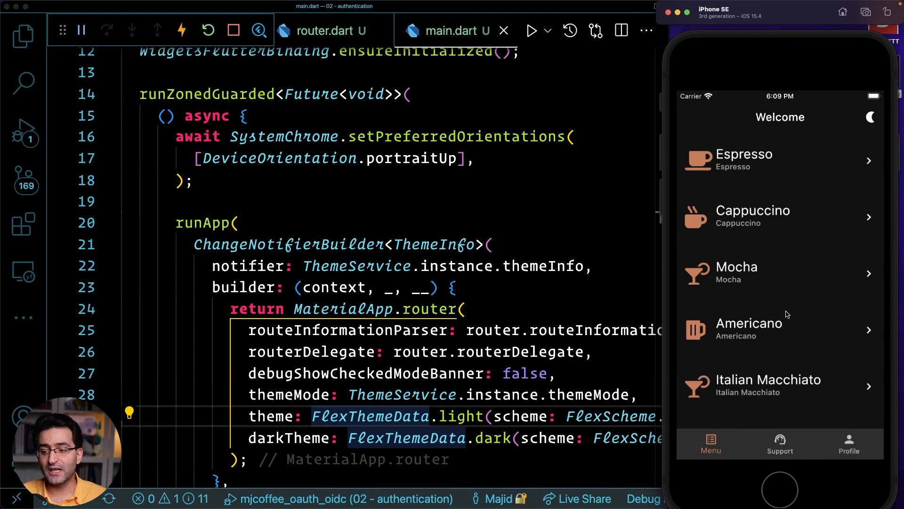
mouse_move(781, 285)
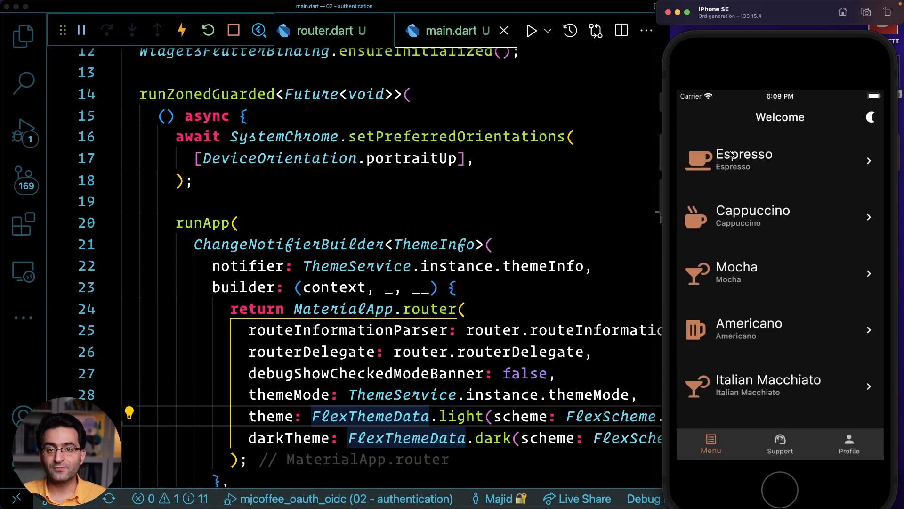
mouse_move(738, 249)
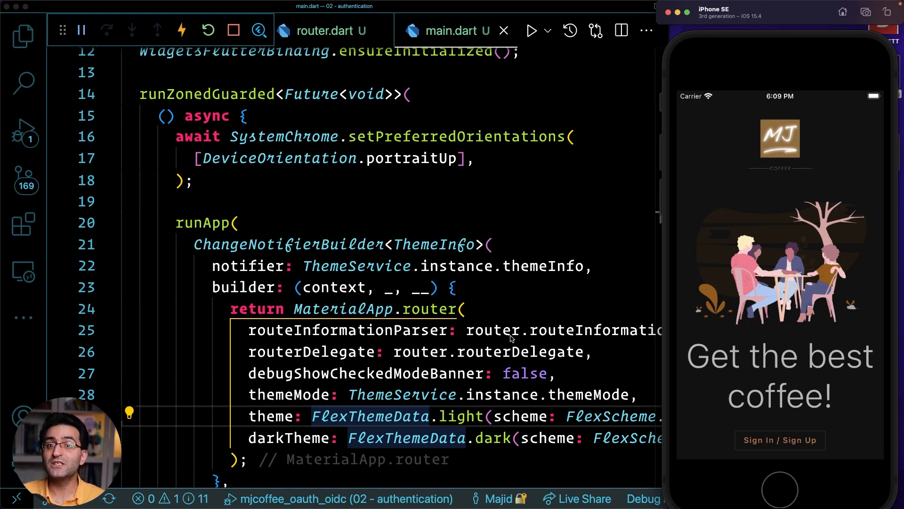
mouse_move(733, 296)
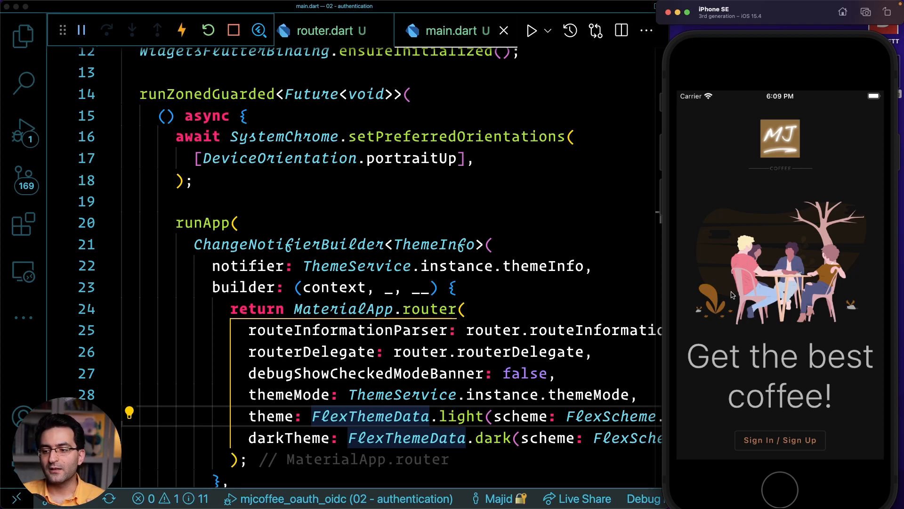
mouse_move(801, 257)
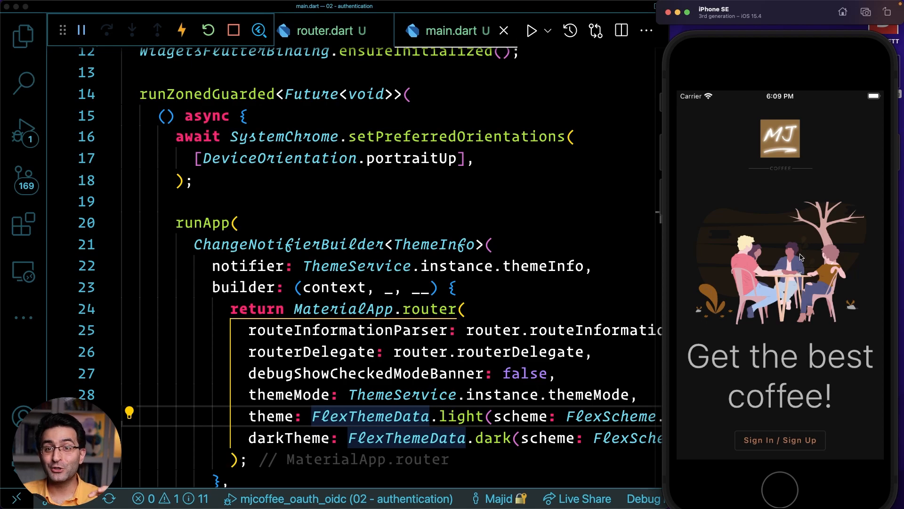